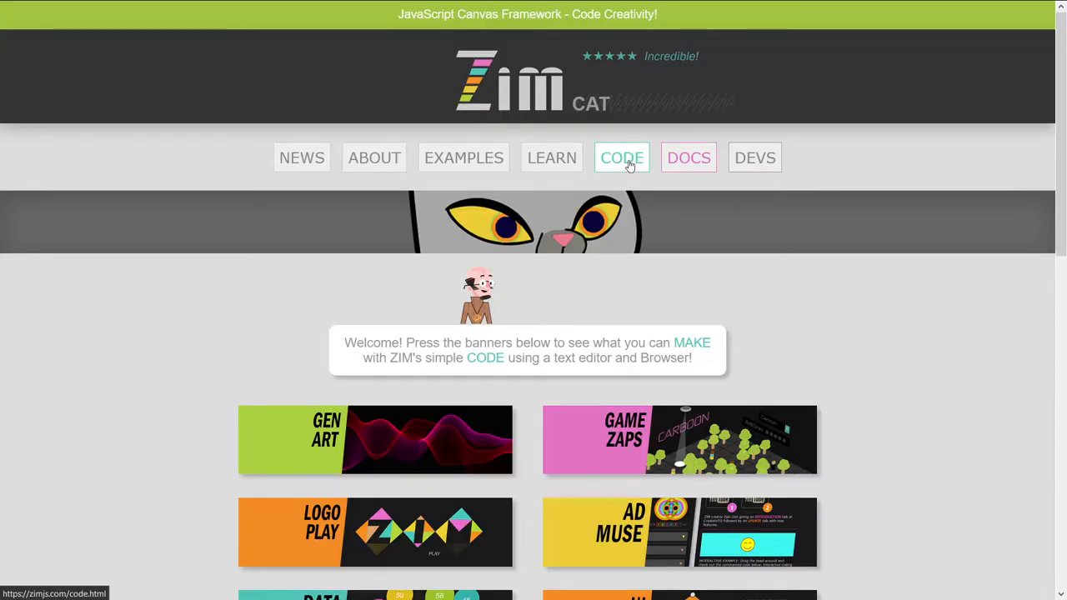
Browse the ZIM code page down to the physics page, then reach the ZIM Docs listing
left_click(620, 157)
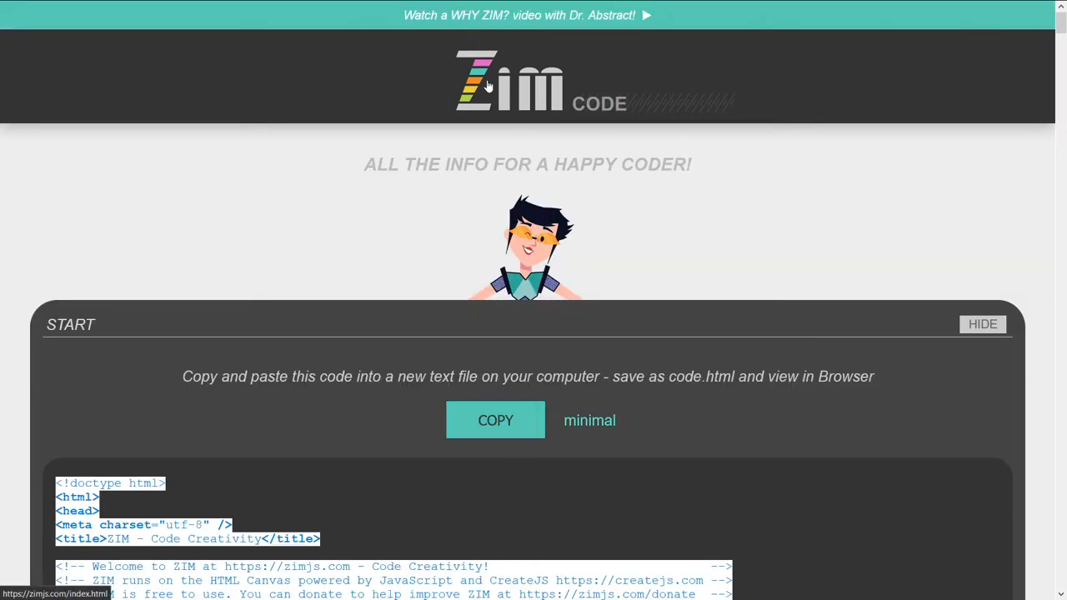
scroll("down", 3)
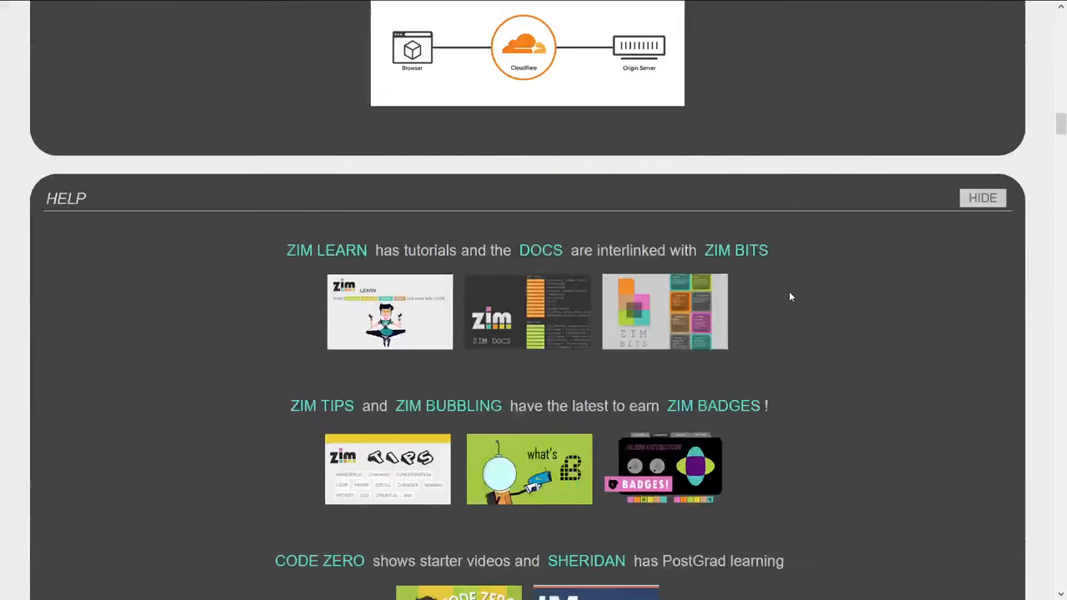
scroll("down", 3)
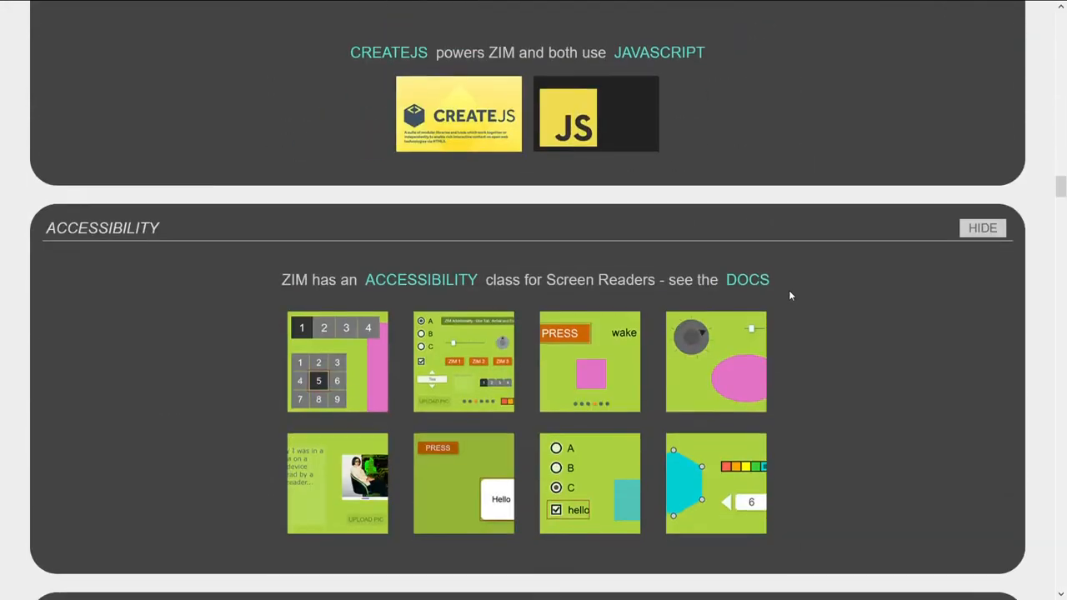
scroll("down", 3)
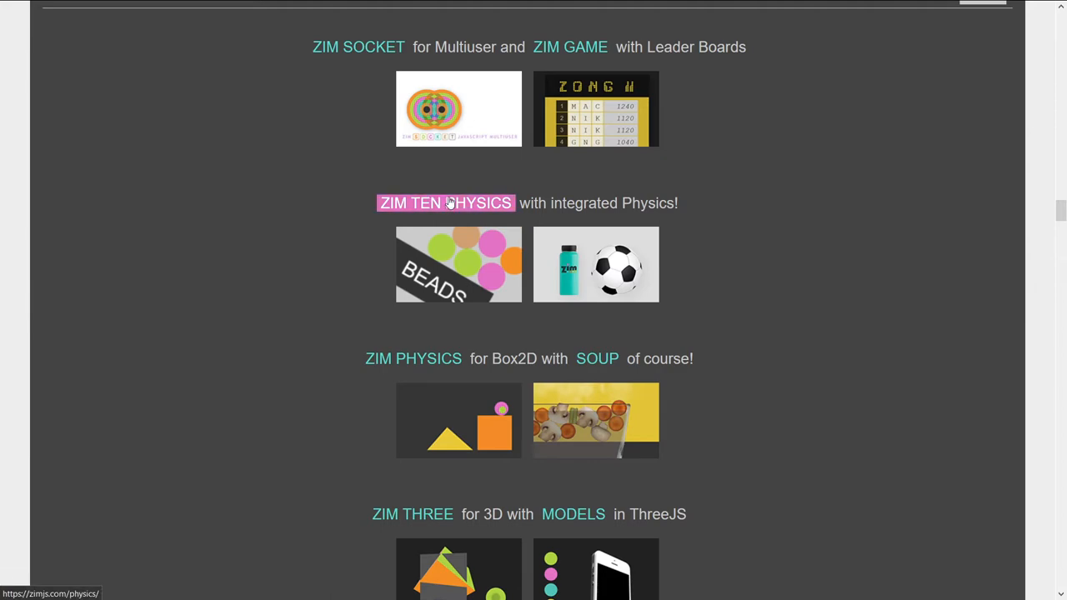
left_click(445, 203)
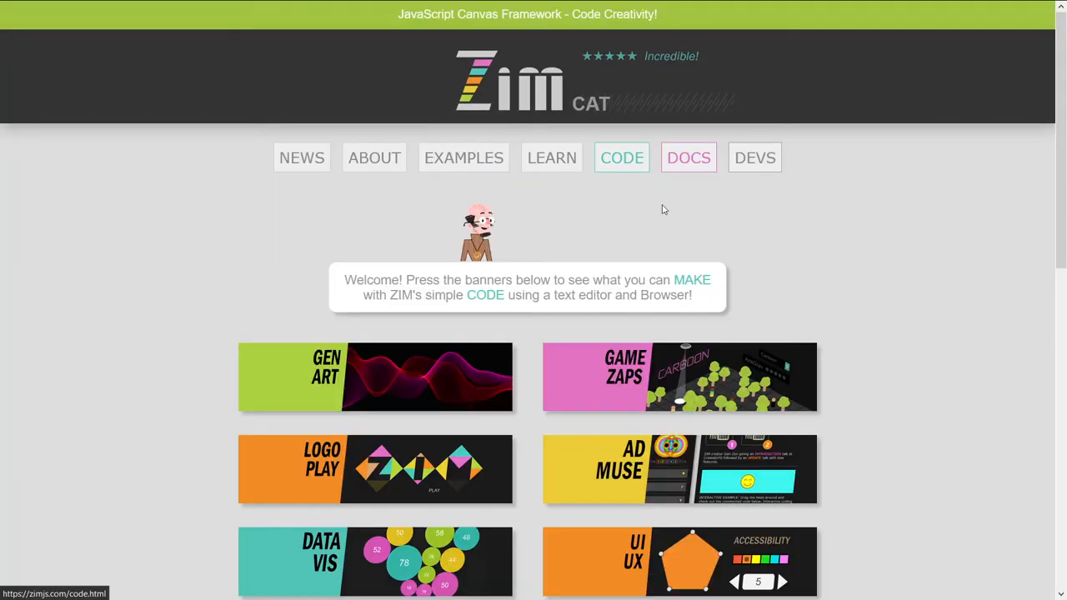
left_click(689, 156)
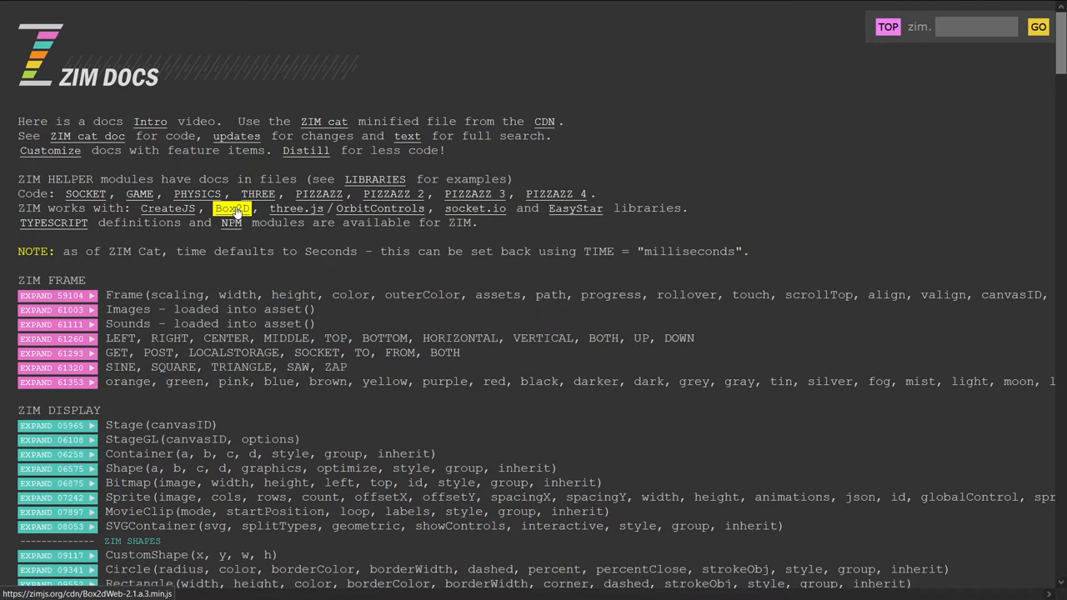
mouse_move(197, 193)
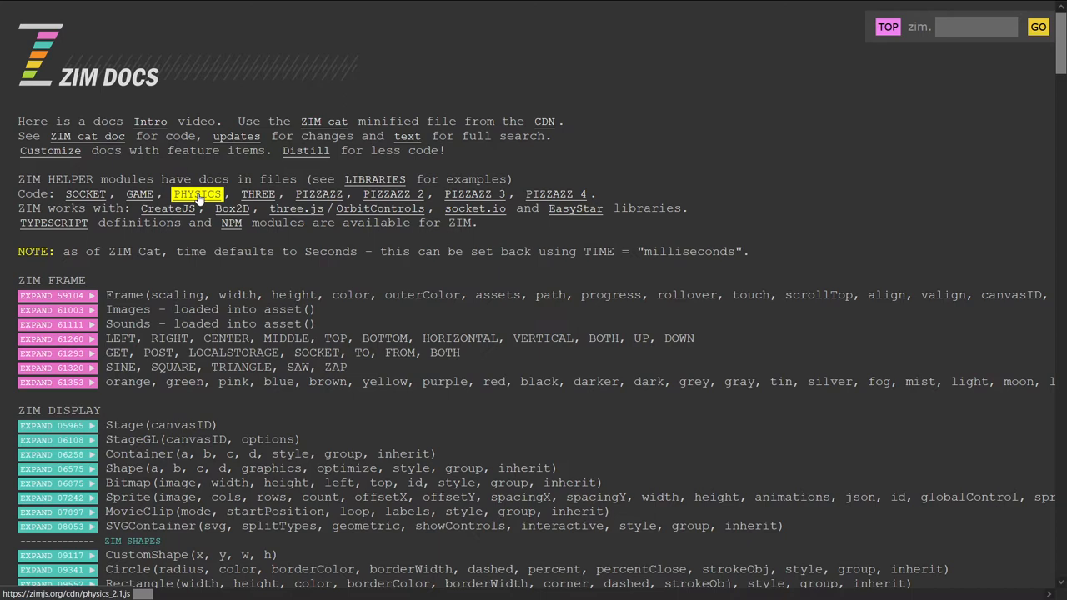
mouse_move(642, 66)
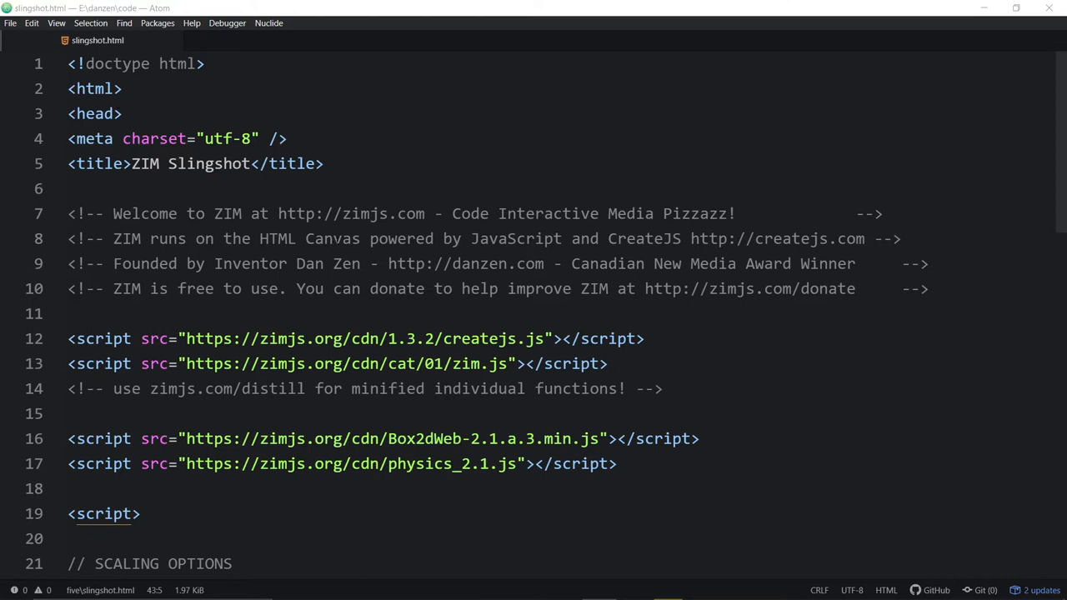
scroll("down", 3)
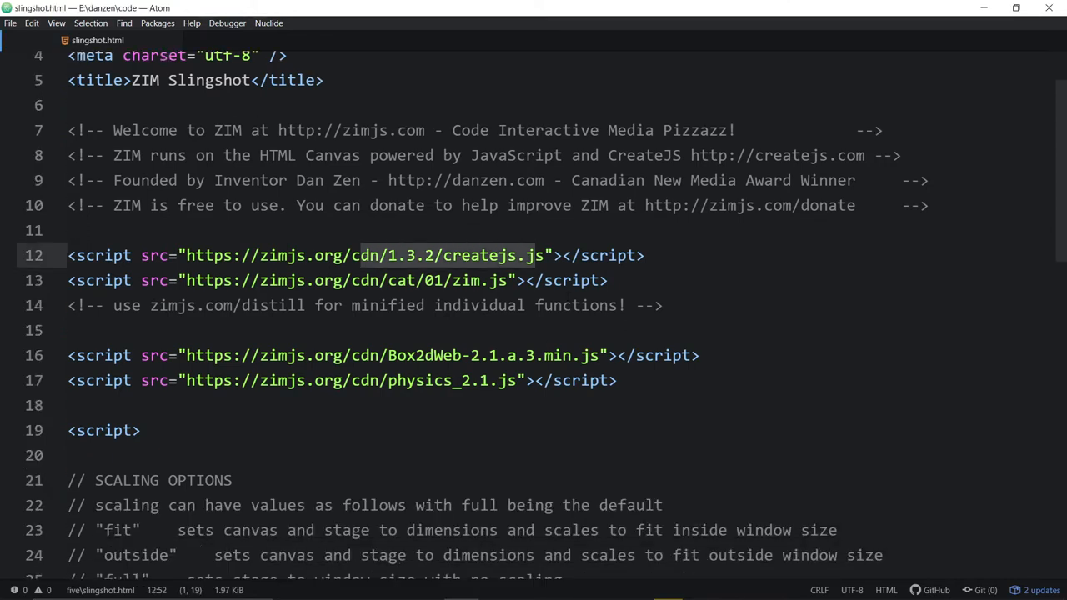
double_click(436, 355)
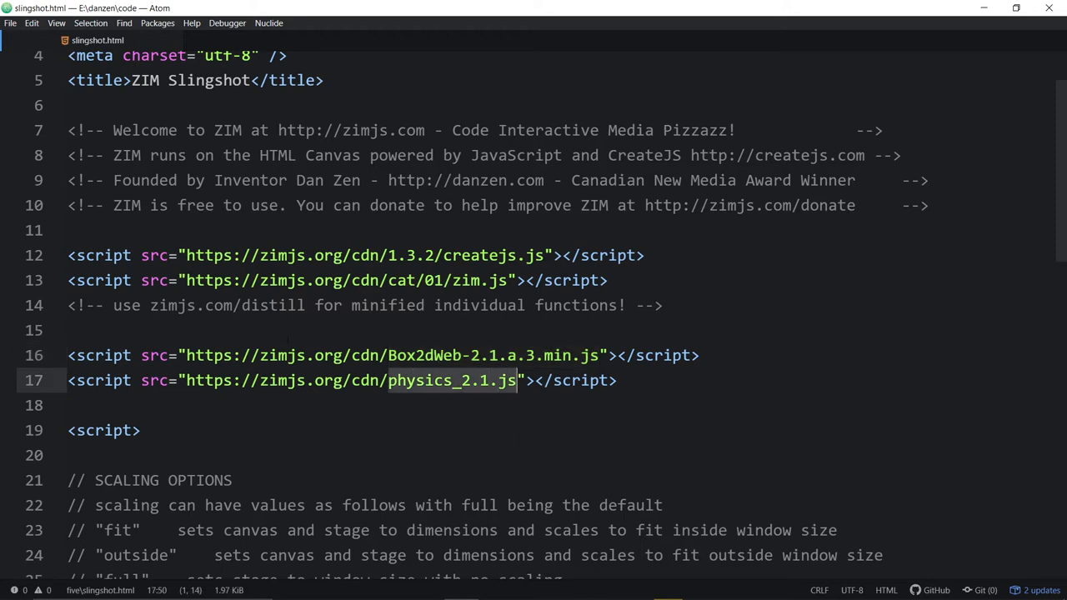
scroll("down", 3)
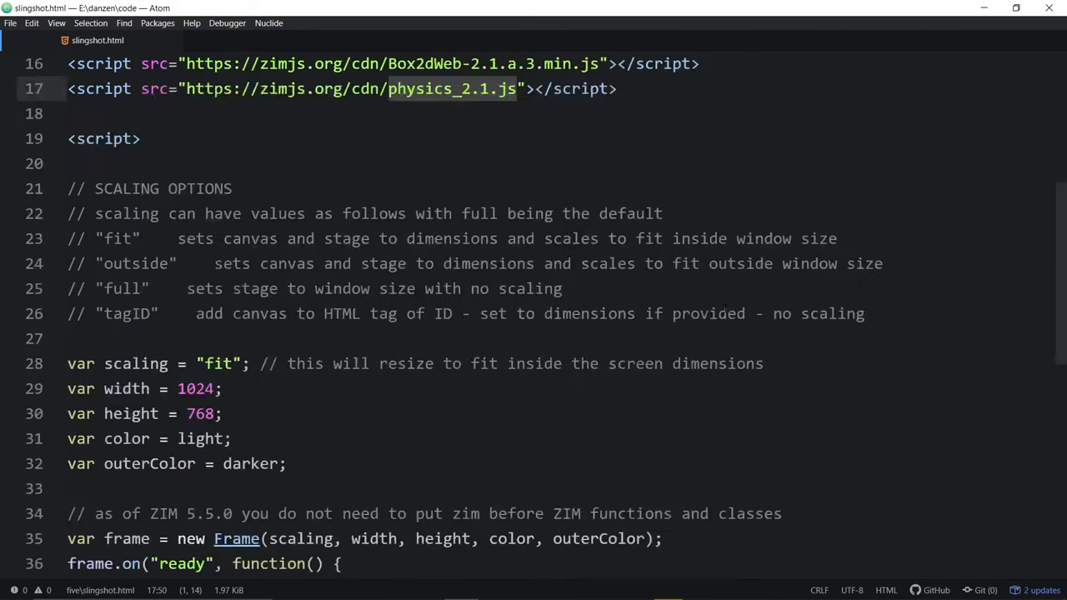
scroll("down", 3)
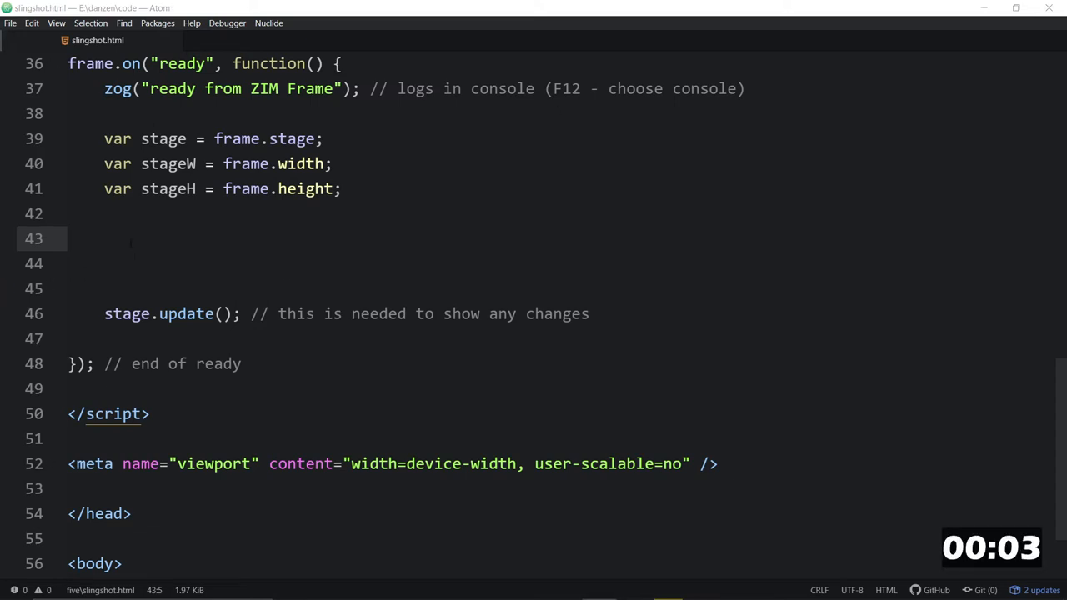
Write const circle = new Circle(50, red) positioned with .pos(300,100,LEFT,CENTER)
type("c")
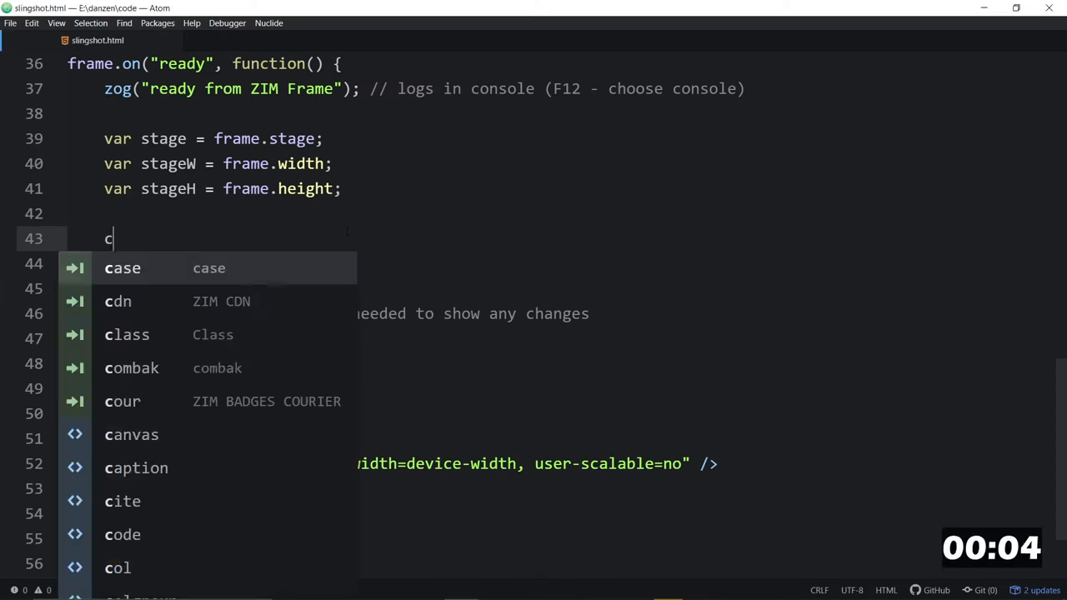
type("onst circle =")
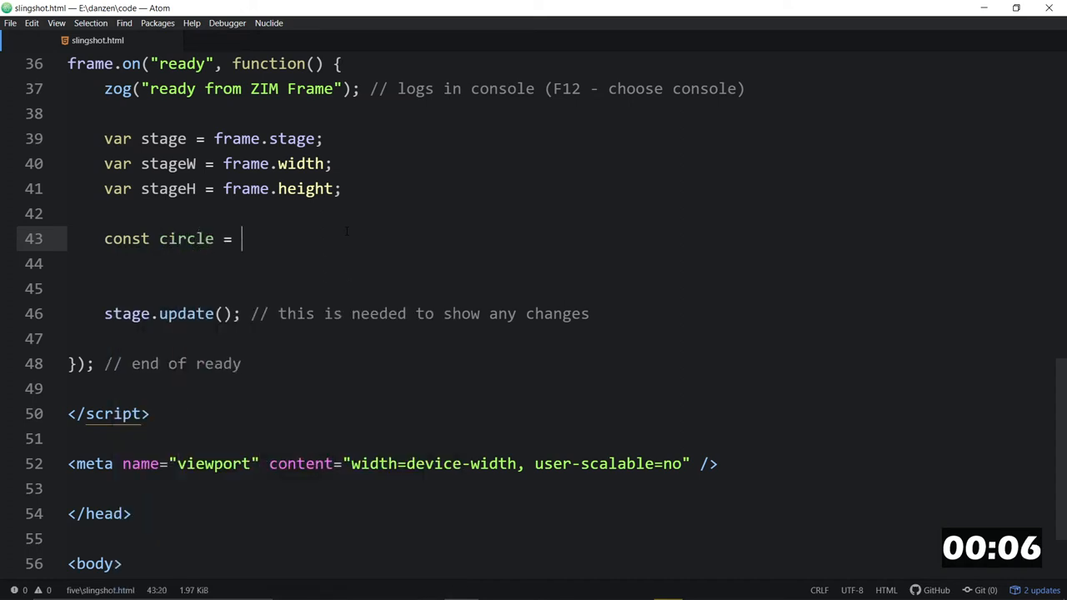
type("new Circ")
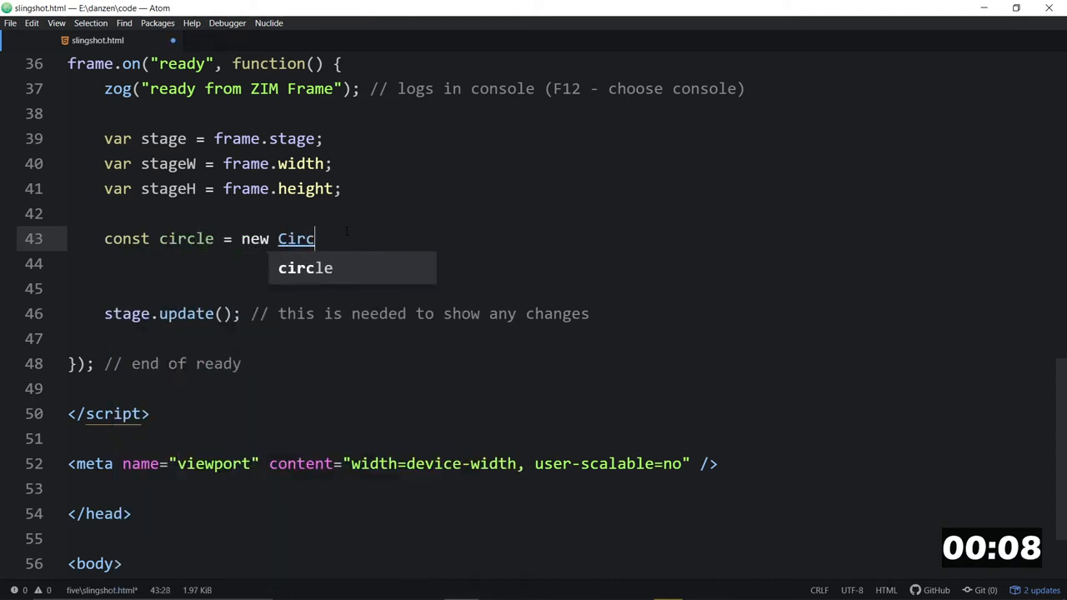
type("le()")
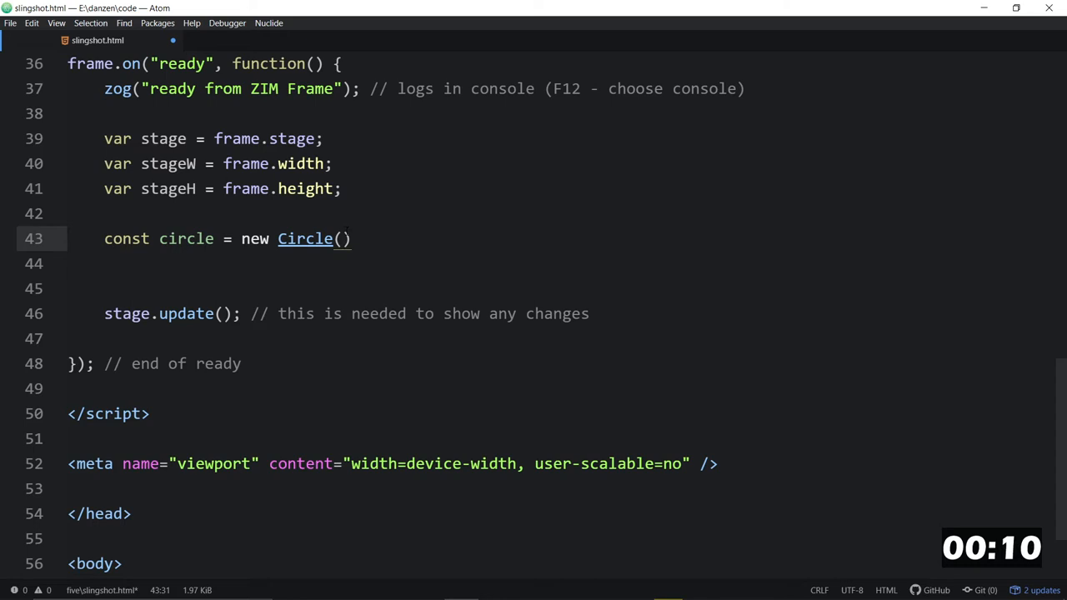
type("50, red")
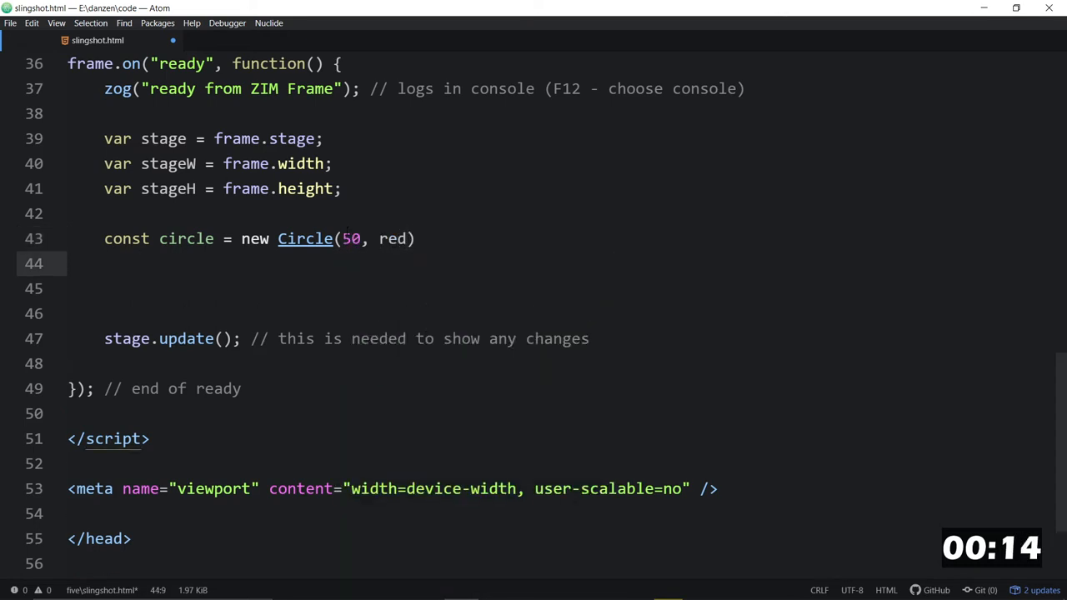
type(".pos()")
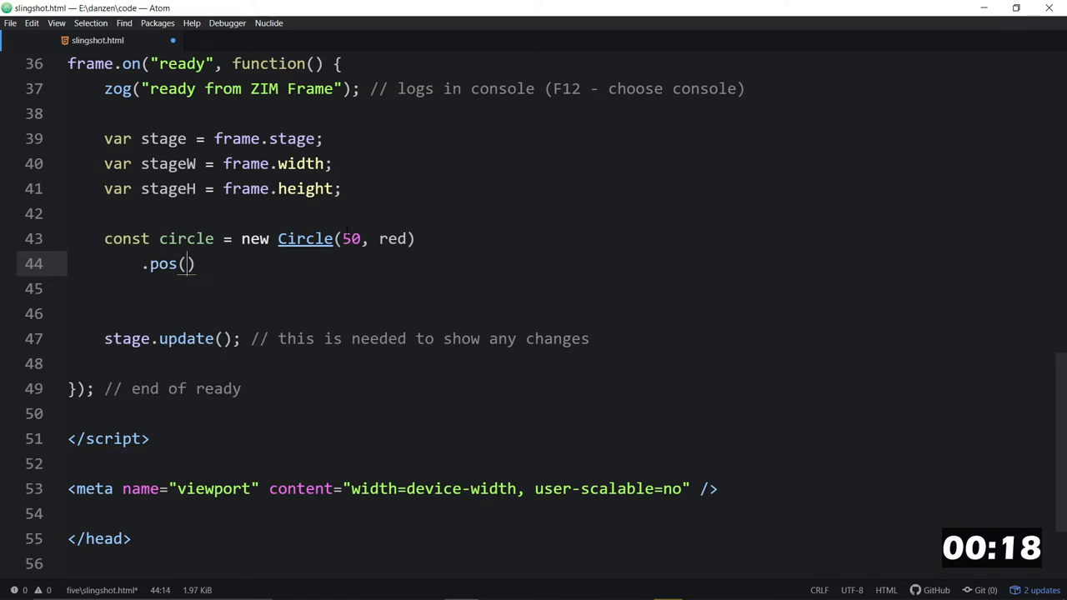
type("300,")
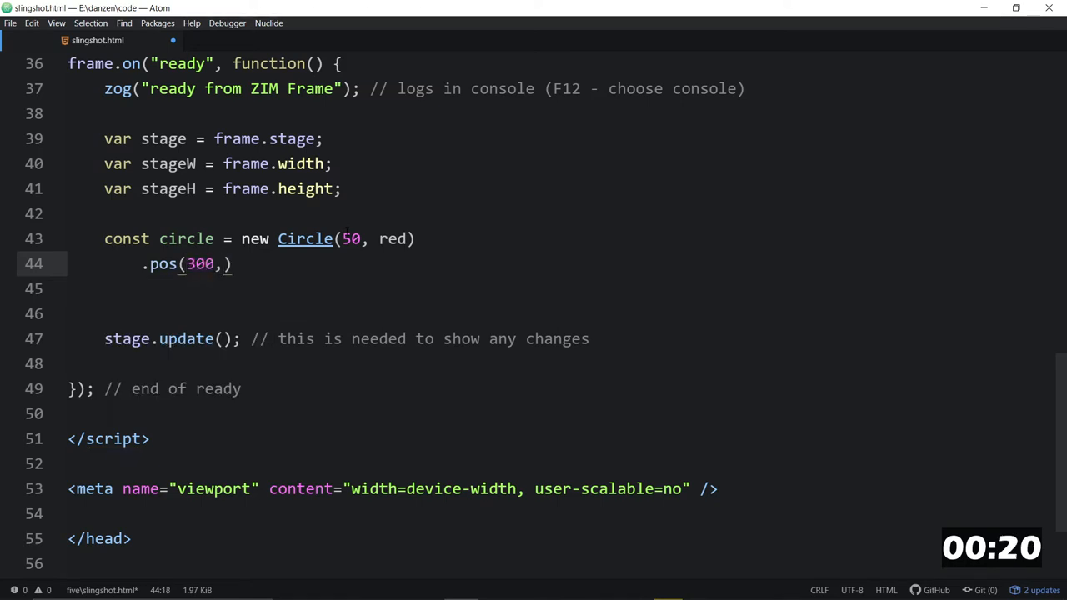
type("100,")
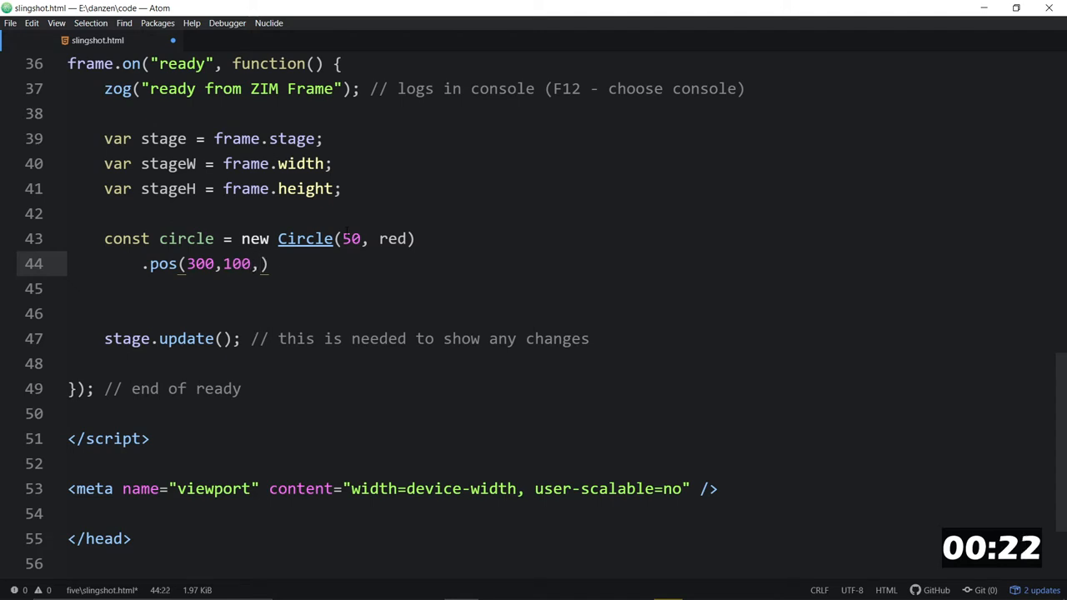
type("LEFT,CENTE")
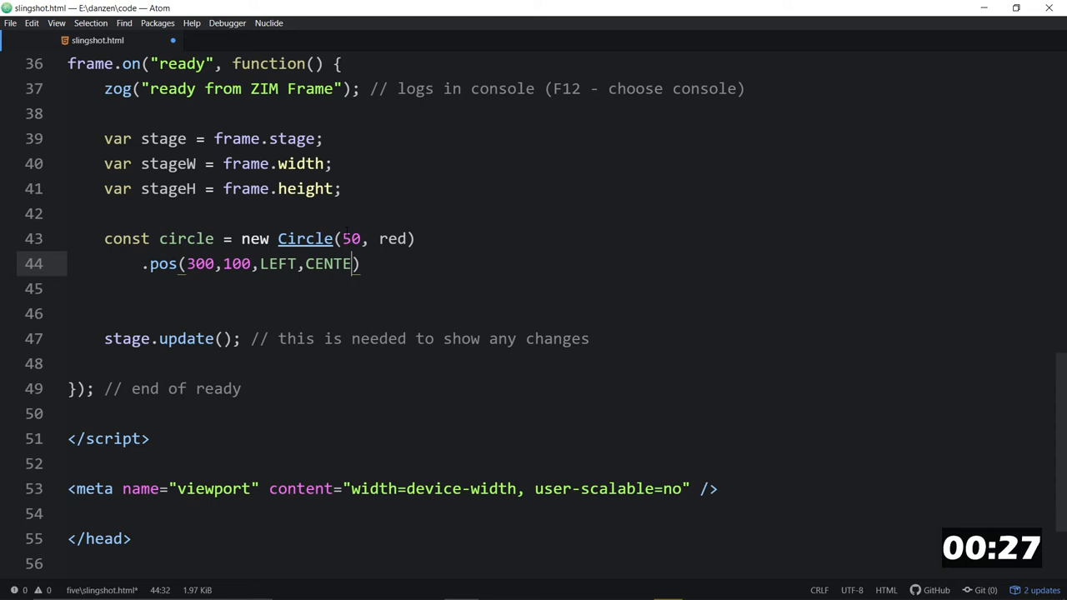
Chain .addPhysics() on a new line after the position call
type("R")
key("enter")
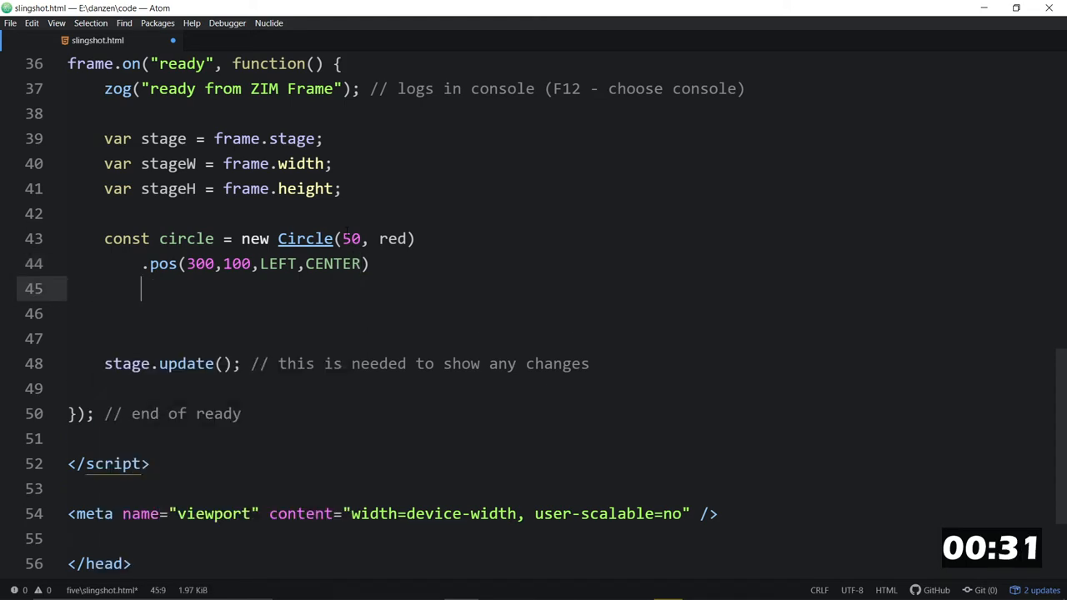
type(".addPhu")
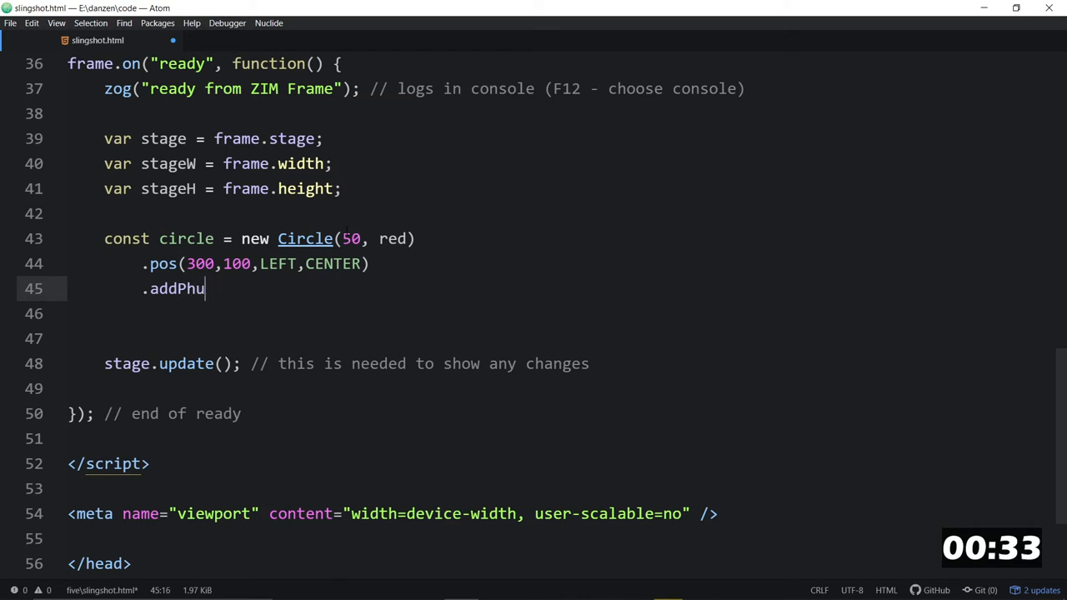
type("si")
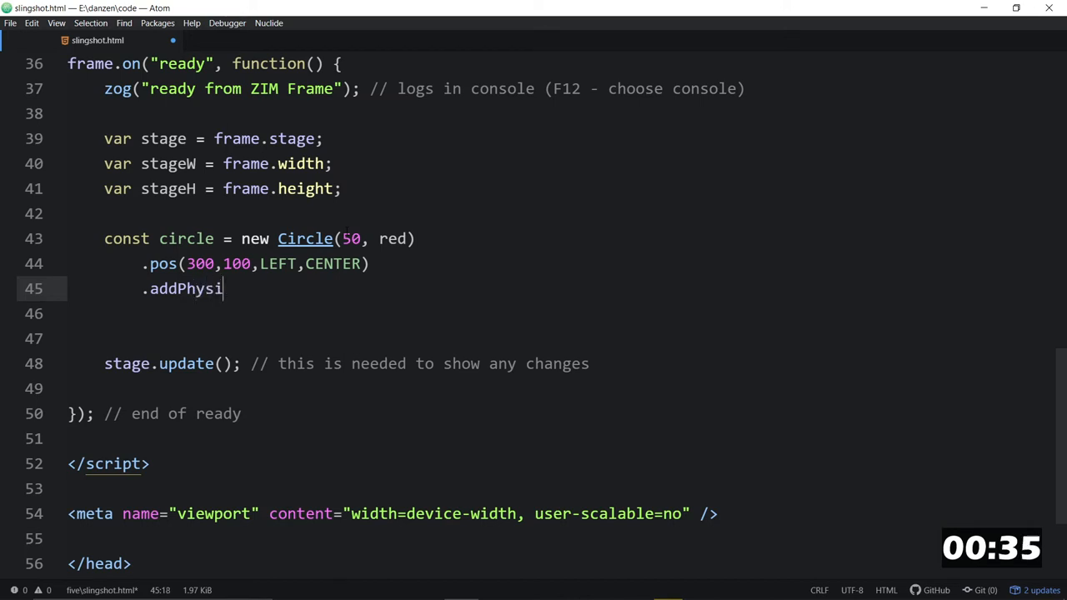
type("cs")
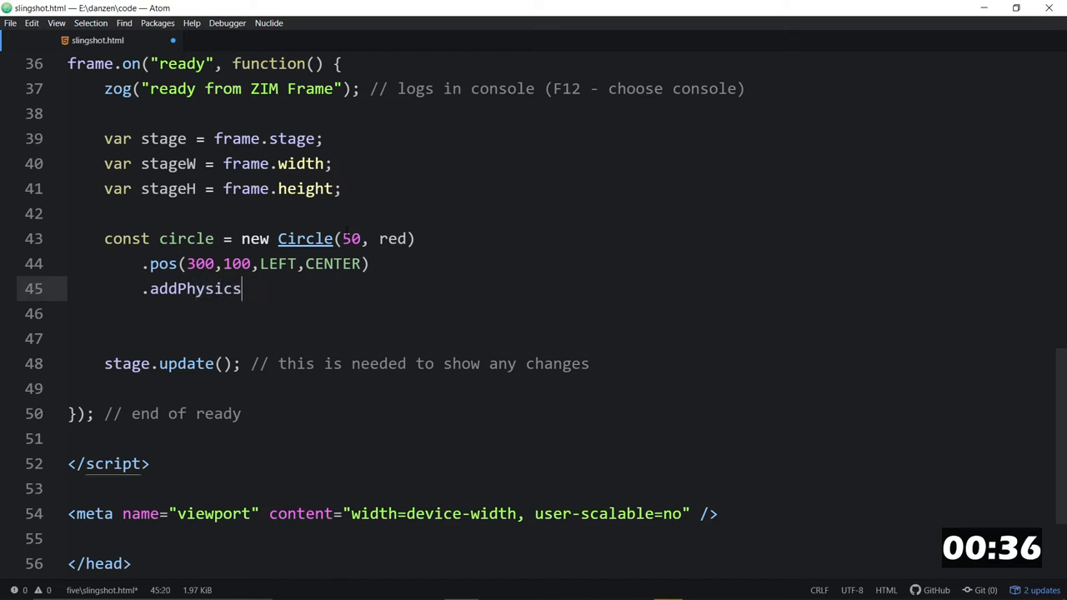
type("()")
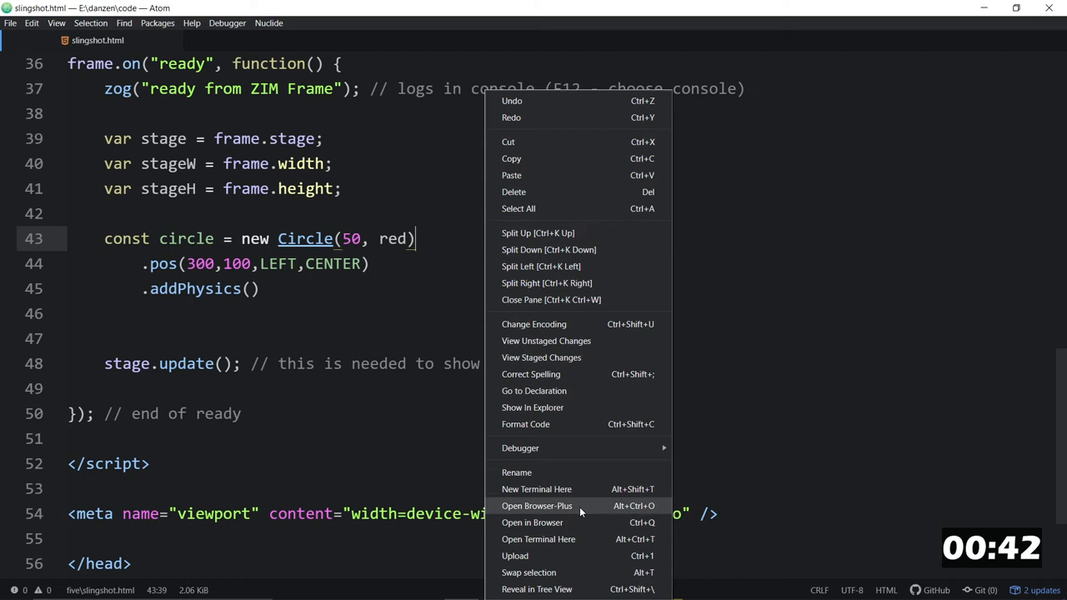
Launch a Browser-Plus live preview of the slingshot page beside the code
left_click(536, 506)
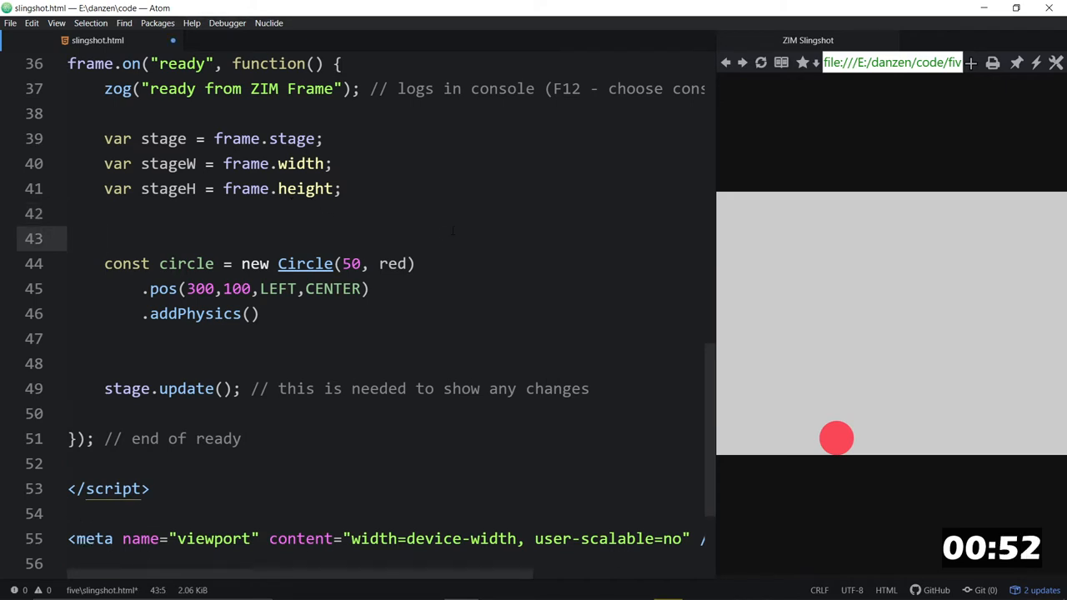
Write const physics = new Physics() above the circle and refresh the preview pane
type("const physics -")
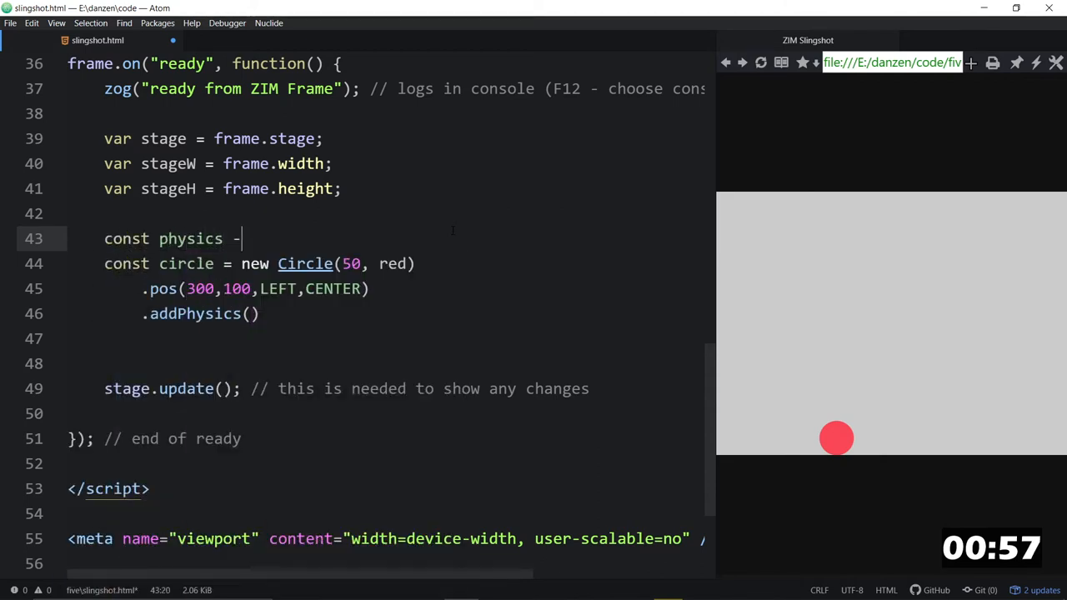
type("=")
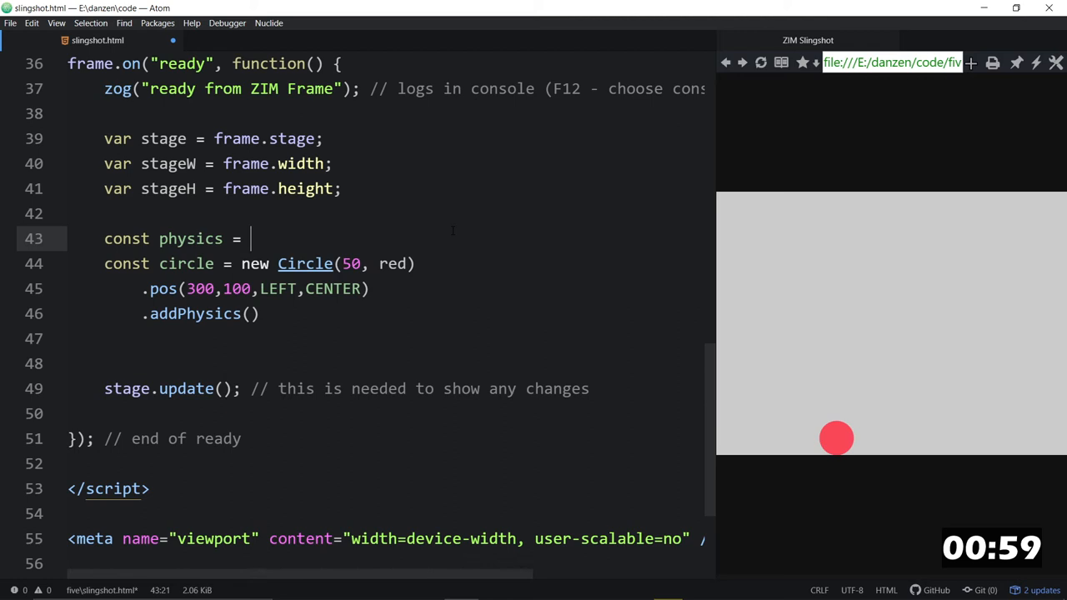
type("new Physics();")
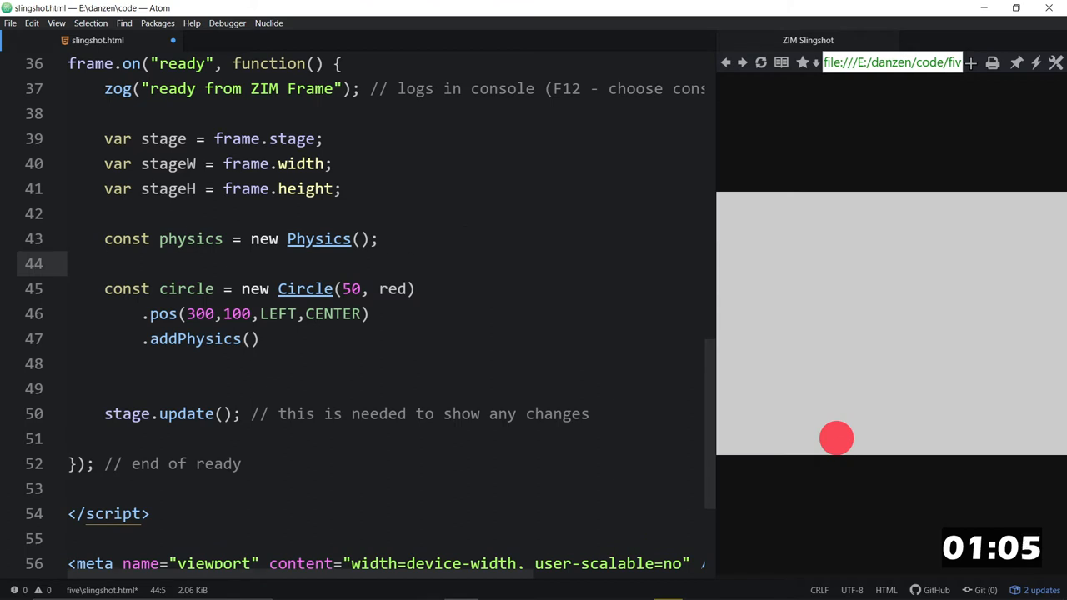
left_click(377, 238)
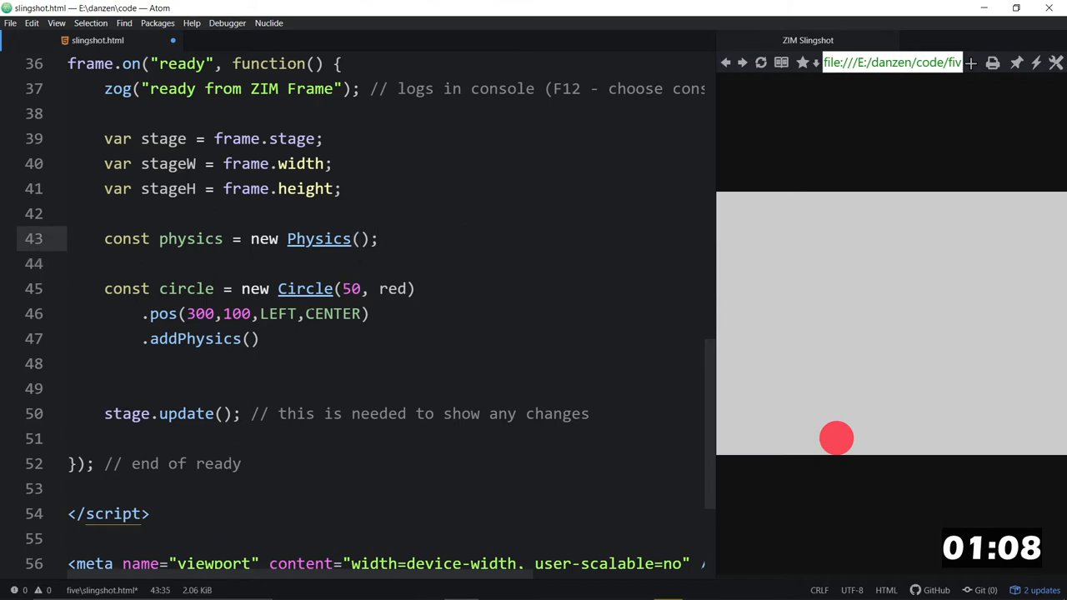
left_click(104, 263)
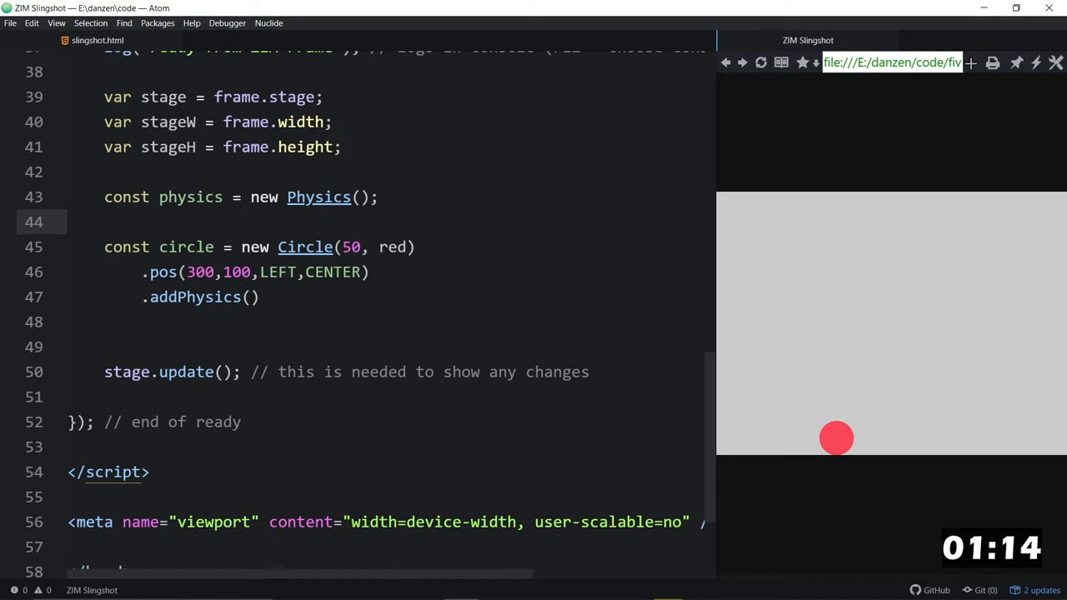
Pass {bounciness:.7} into the circle's addPhysics call
type("{}")
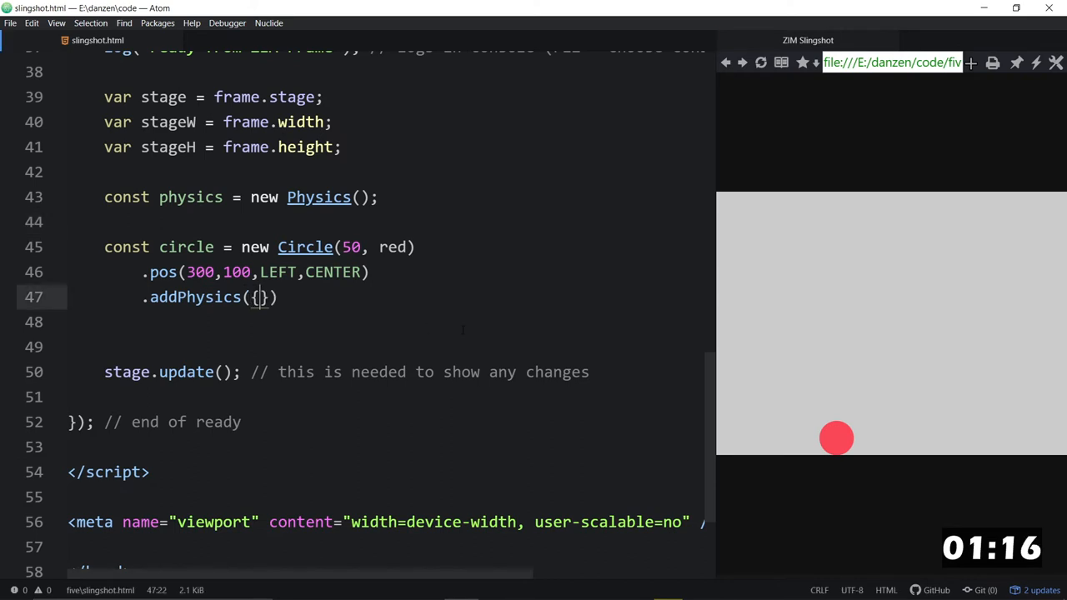
type("boi")
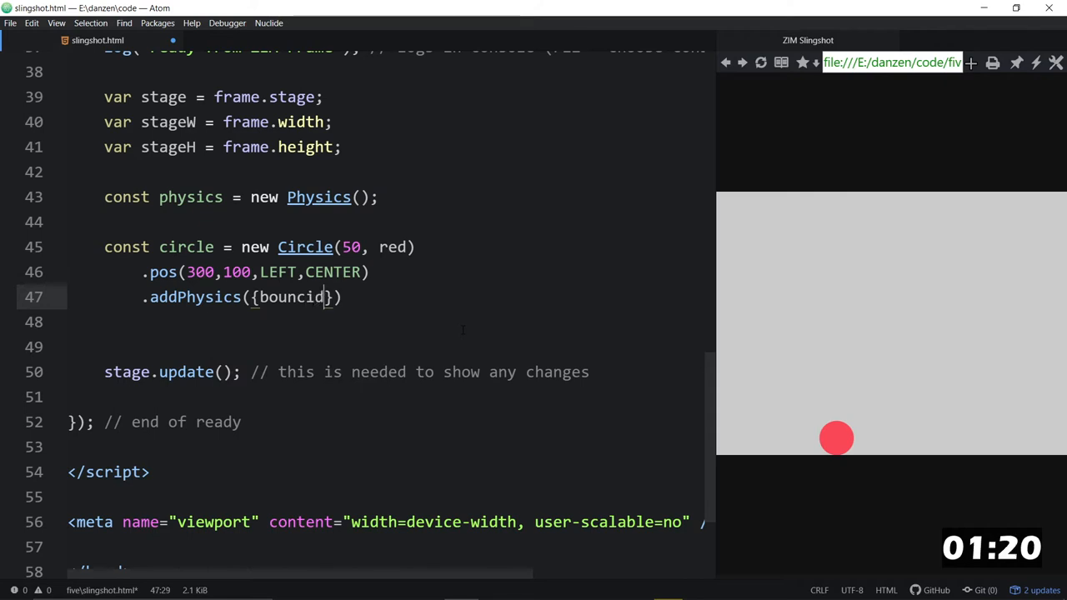
type("ess:")
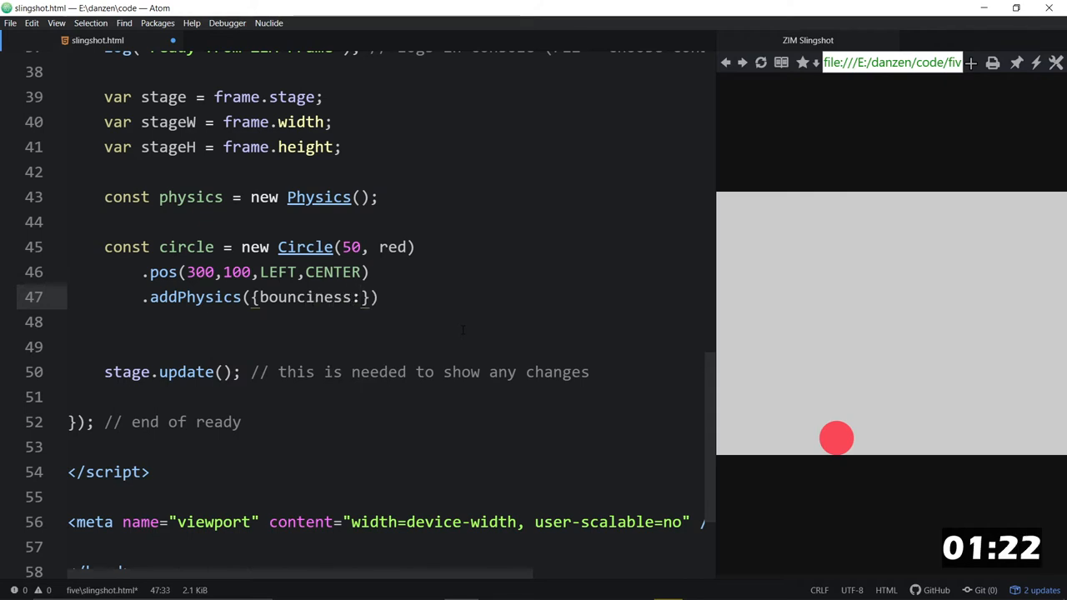
type(".7")
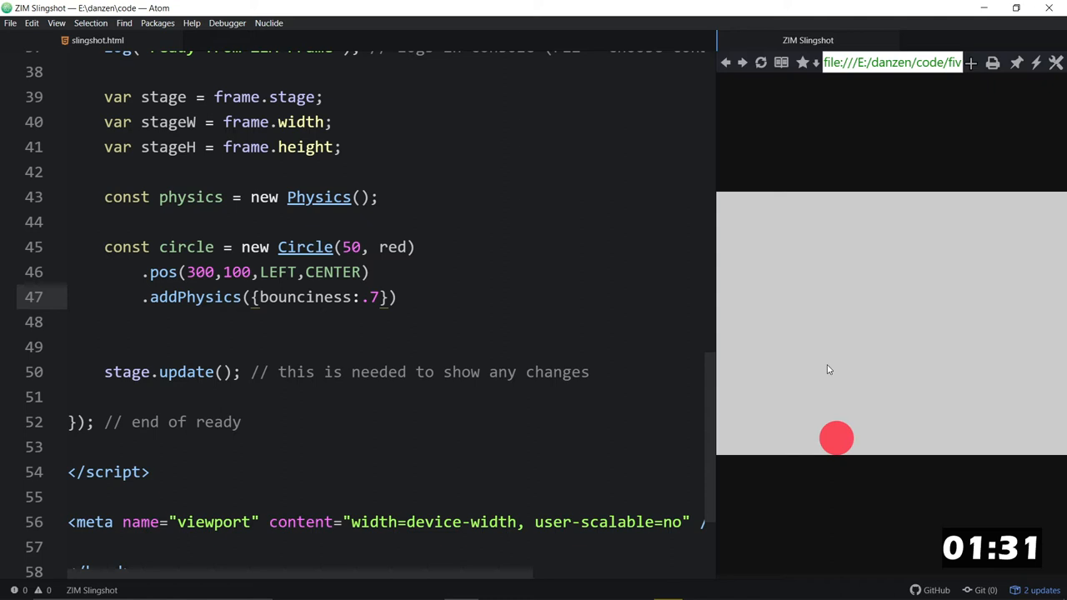
mouse_move(745, 392)
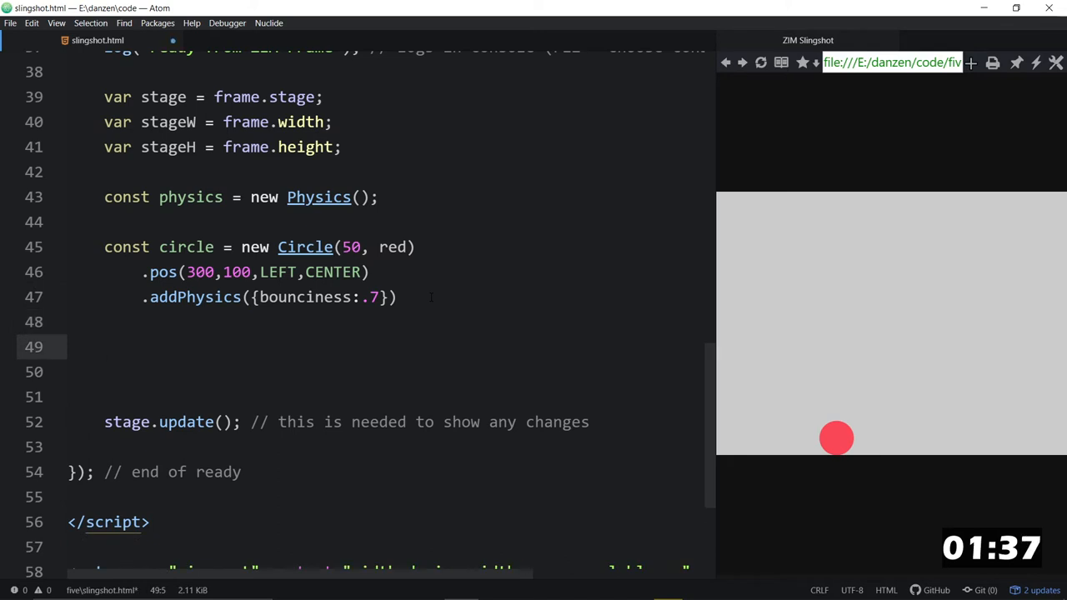
Add physics.drag(circle) on a new line after the circle code
type("physics.drag")
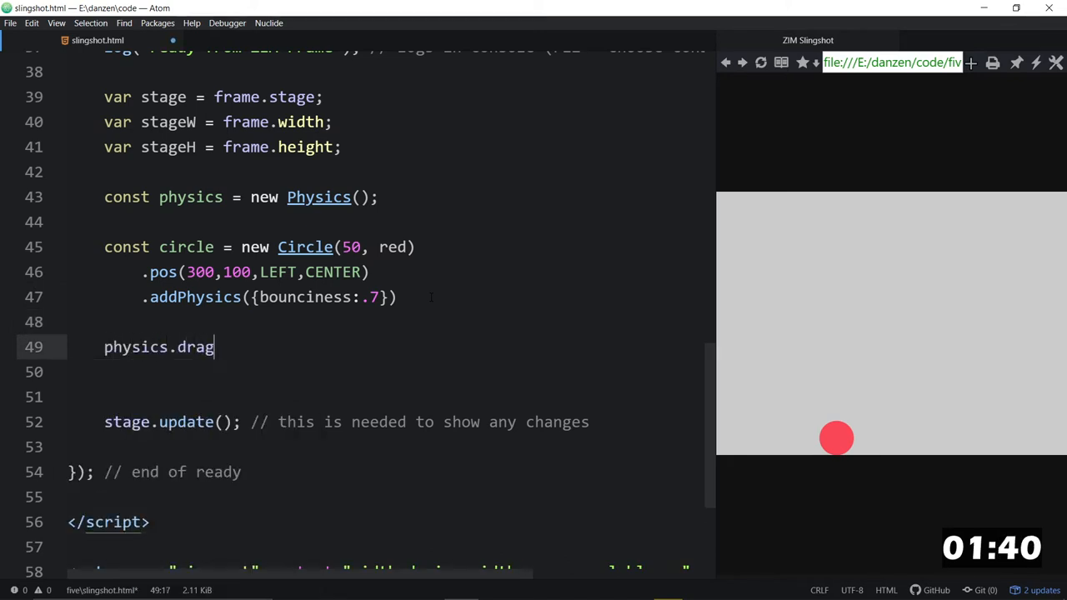
type("()")
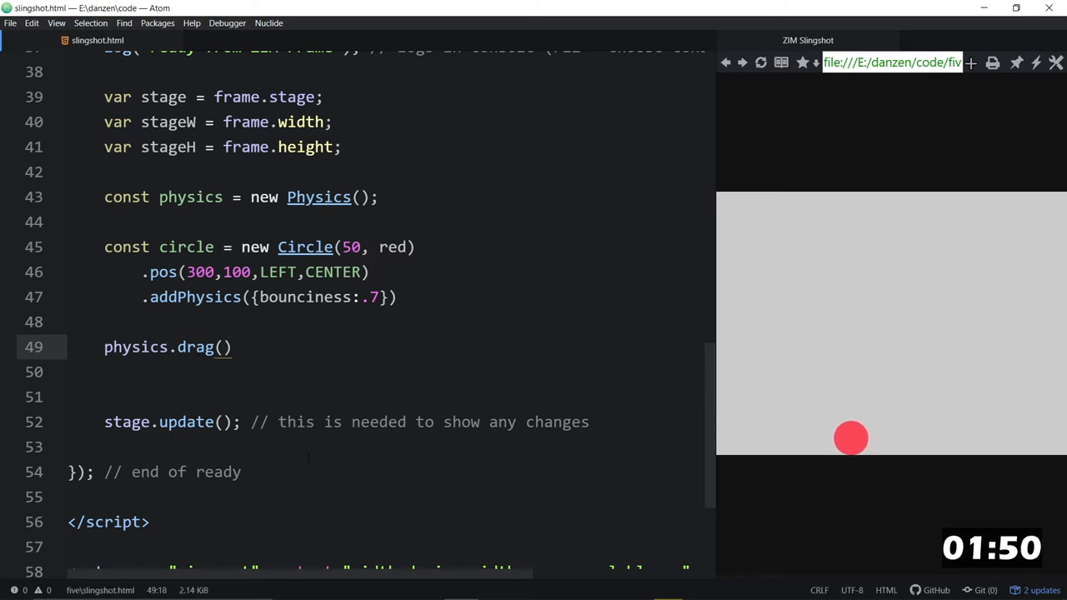
type("circ")
left_click(387, 396)
type("new Ti")
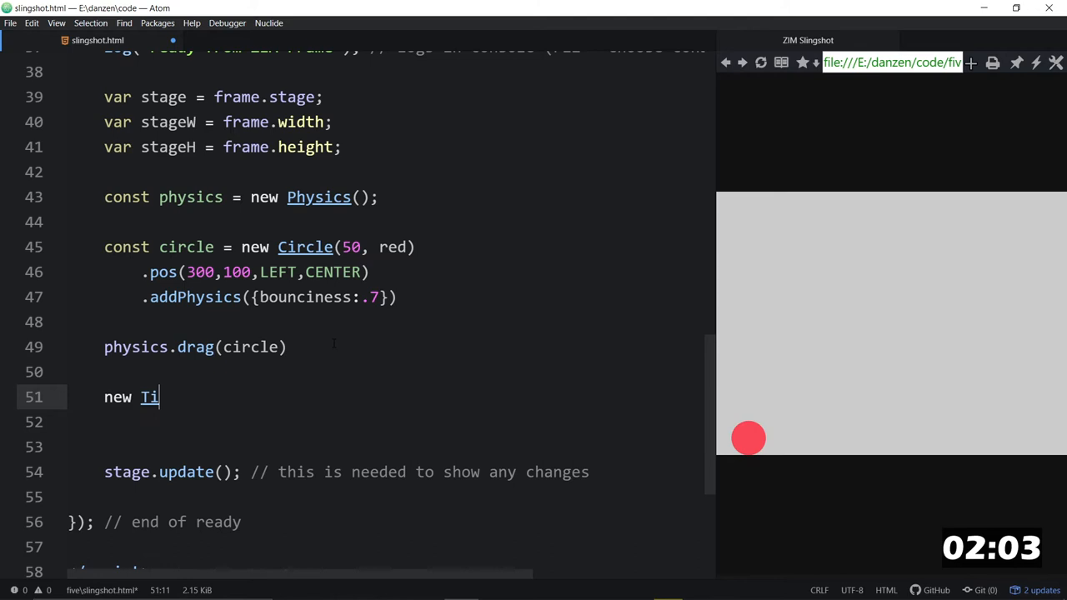
Write new Tile(new Rectangle(50,100,dark,blue).centerReg() on line 51
type("le()")
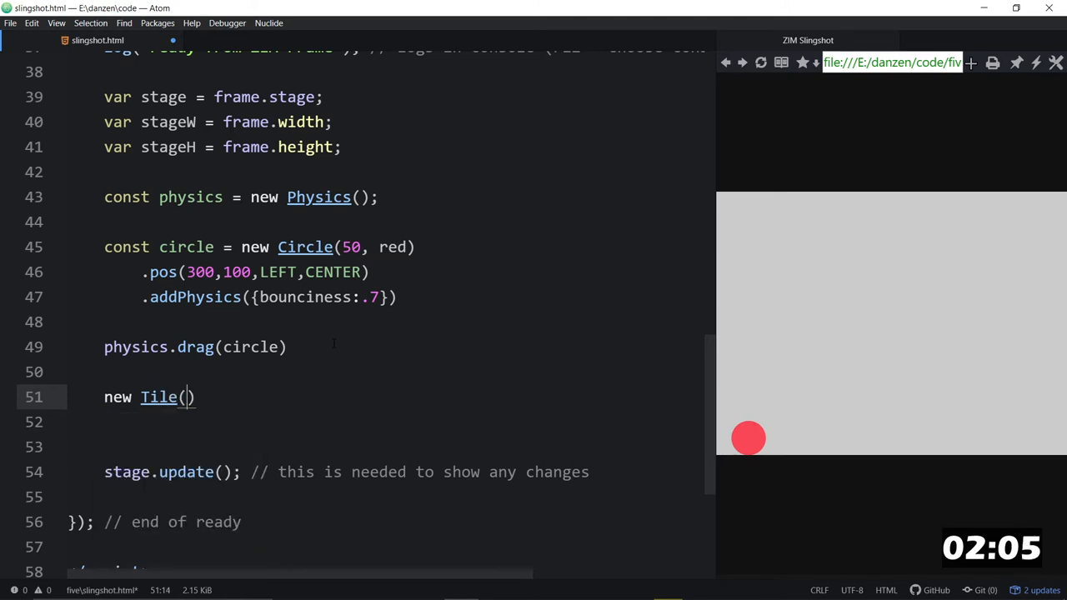
type("new")
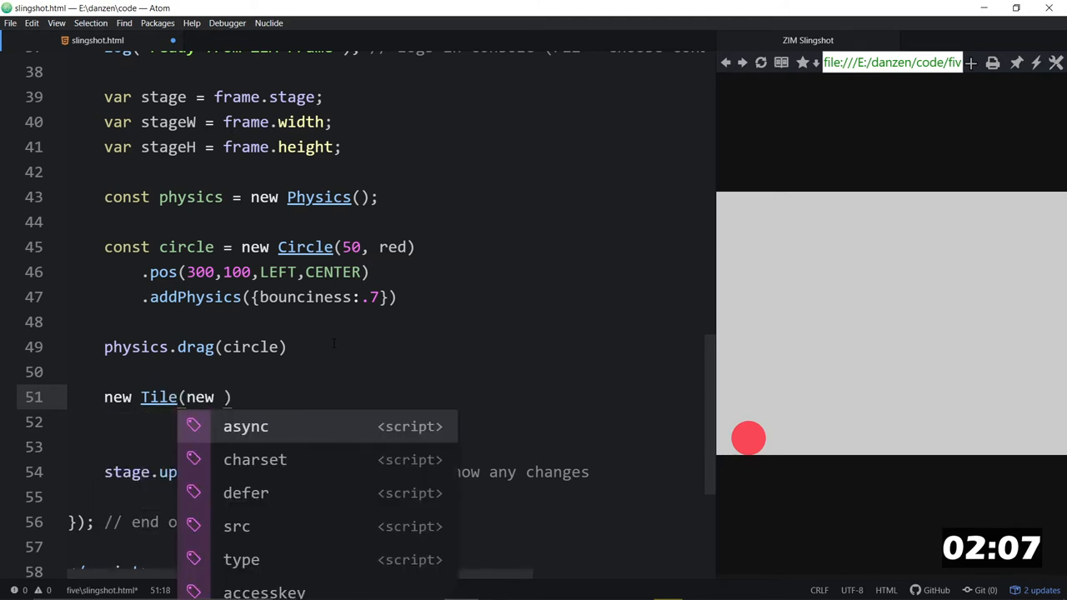
type("Rectna")
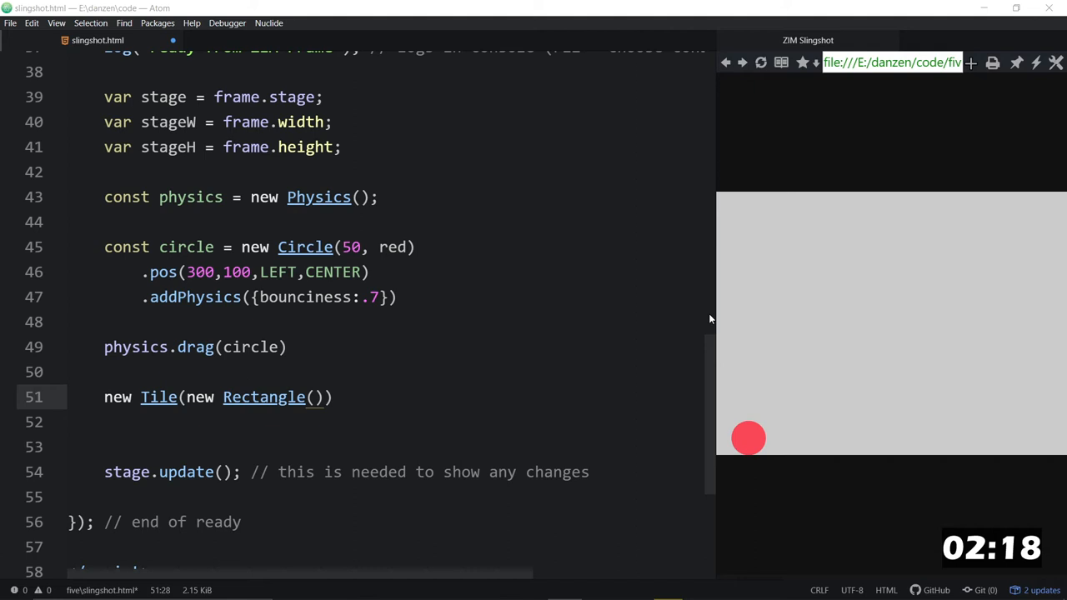
mouse_move(700, 320)
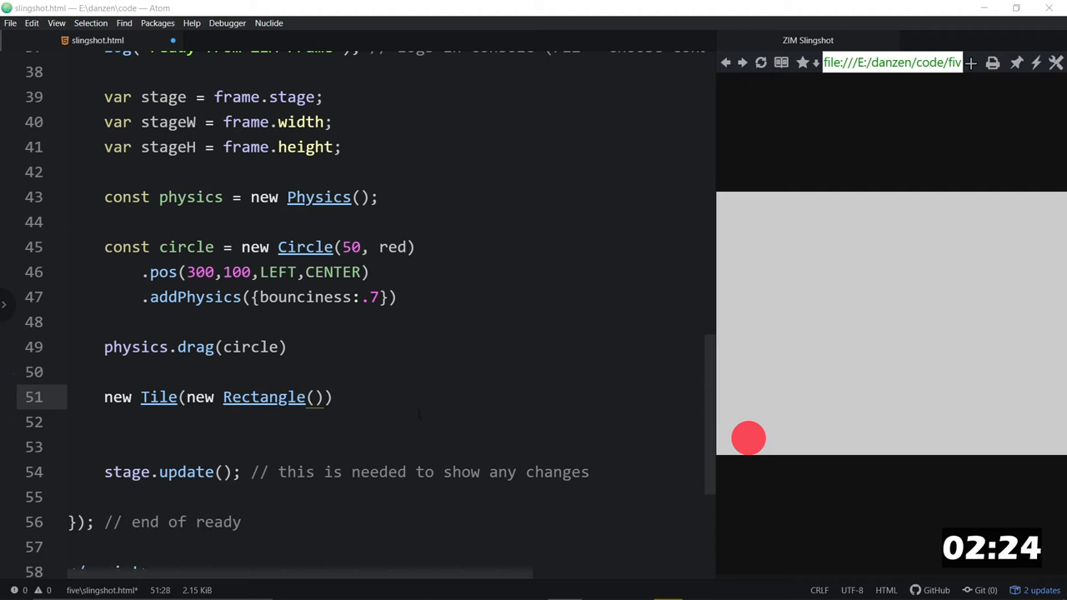
type("5")
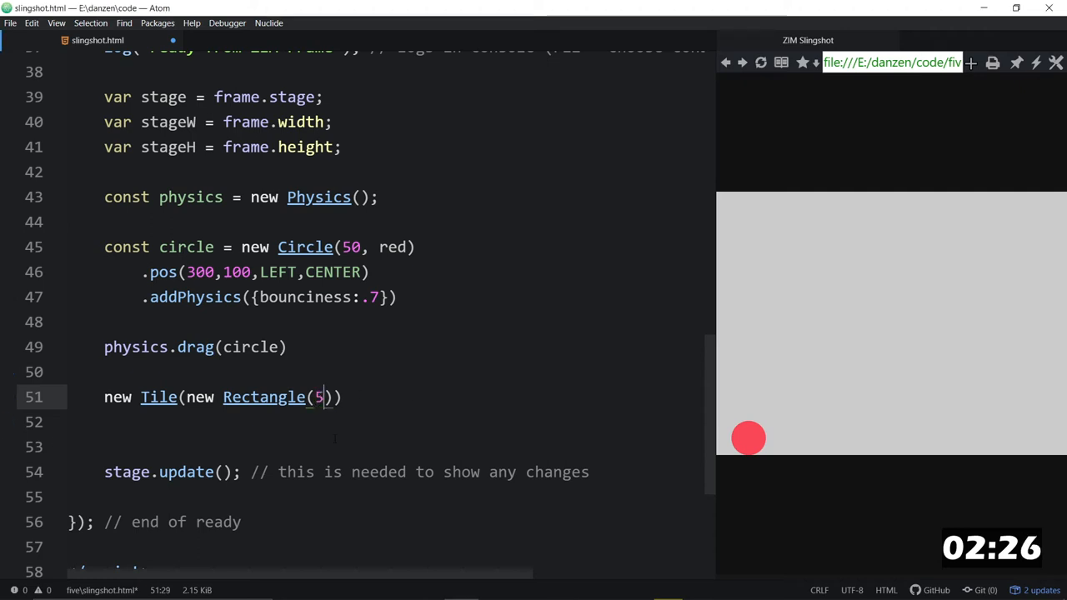
type(",100")
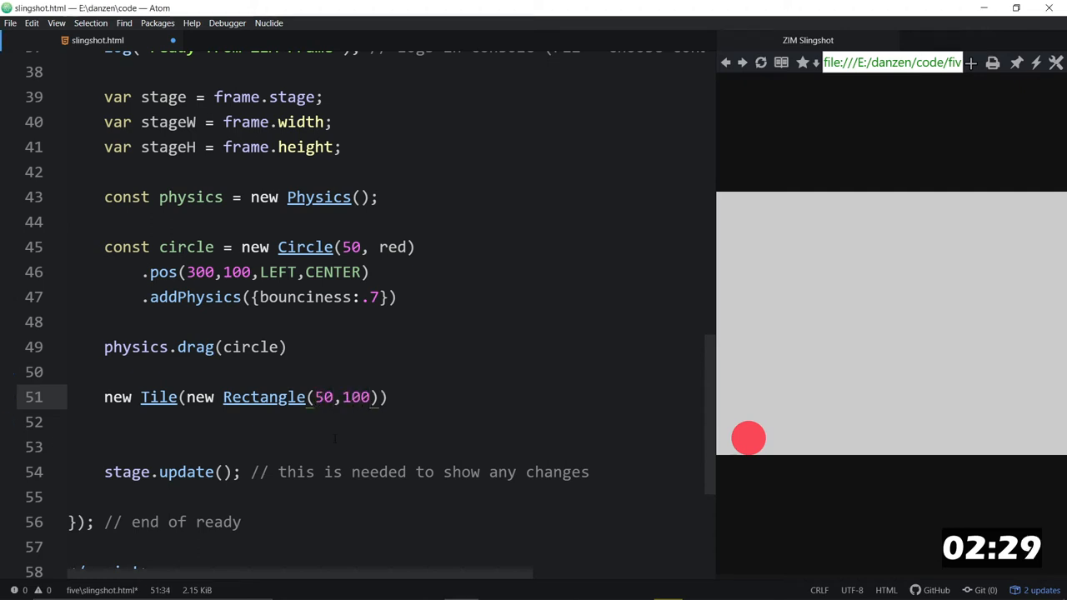
type("dark,blue")
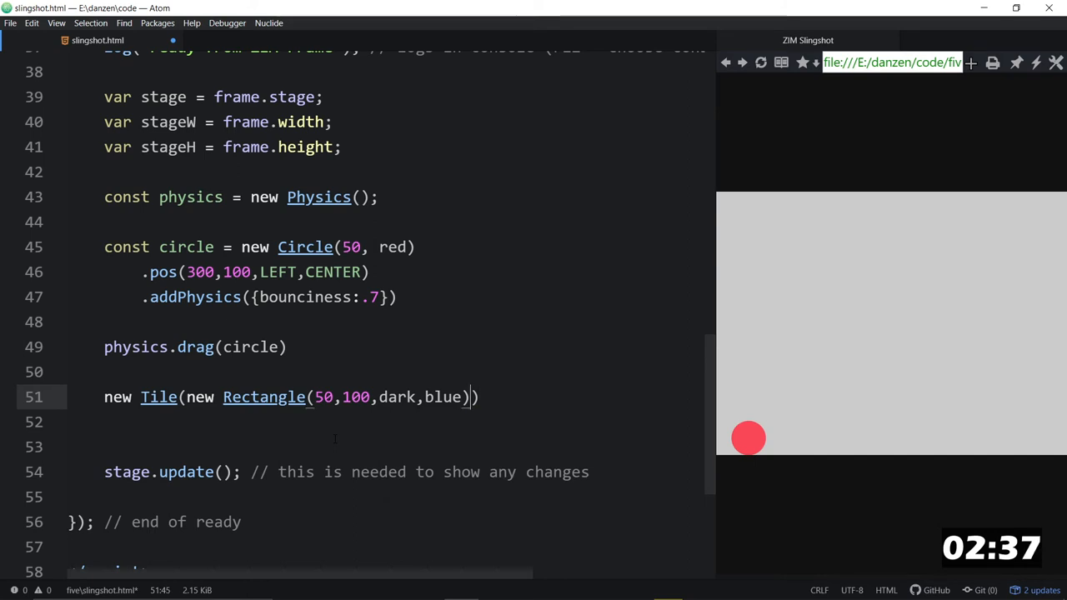
type(".centerRE")
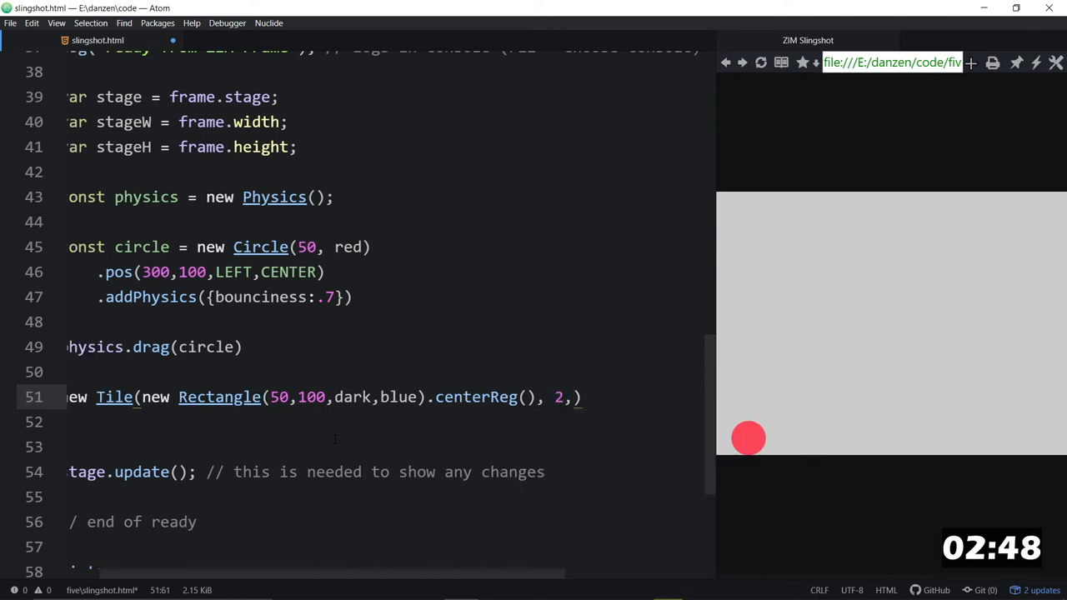
Make the tile 2 by 5 and chain .pos(100,0,RIGHT,BOTTOM) to stand it at bottom right
type("5")
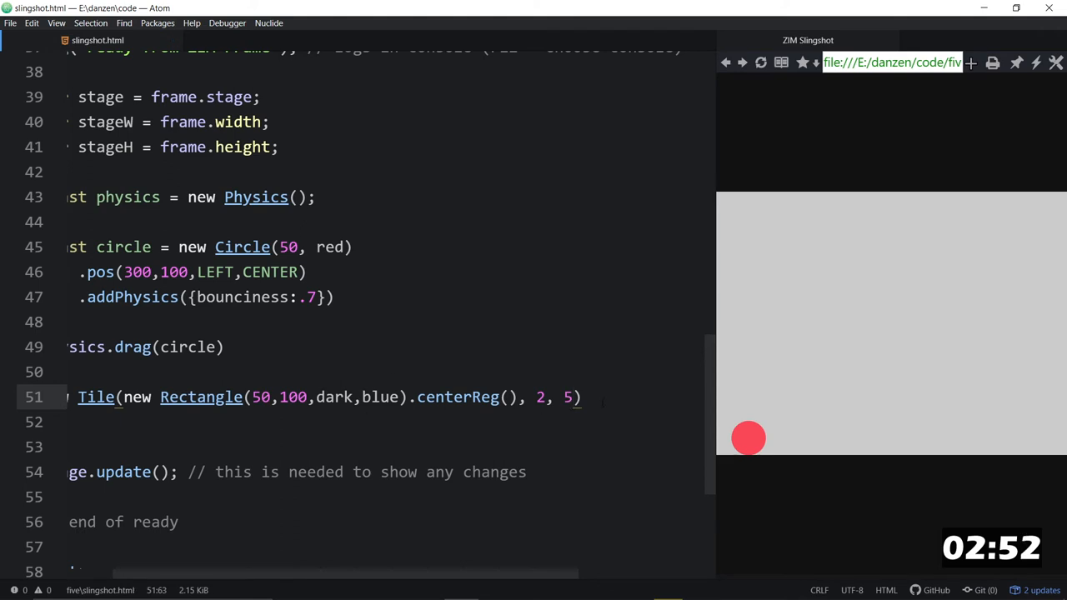
type("pos")
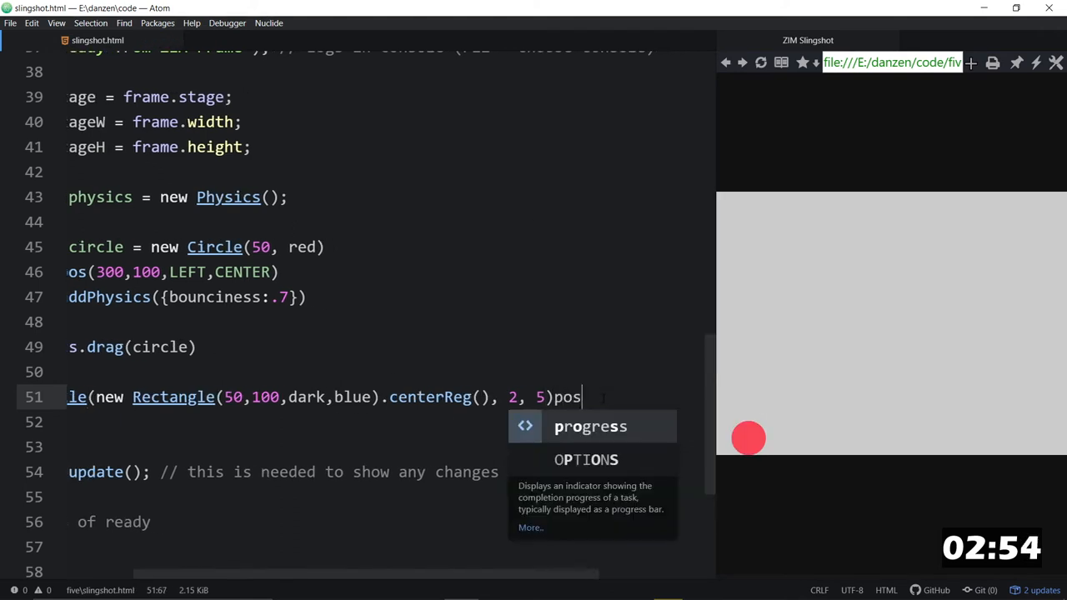
type(".pos()")
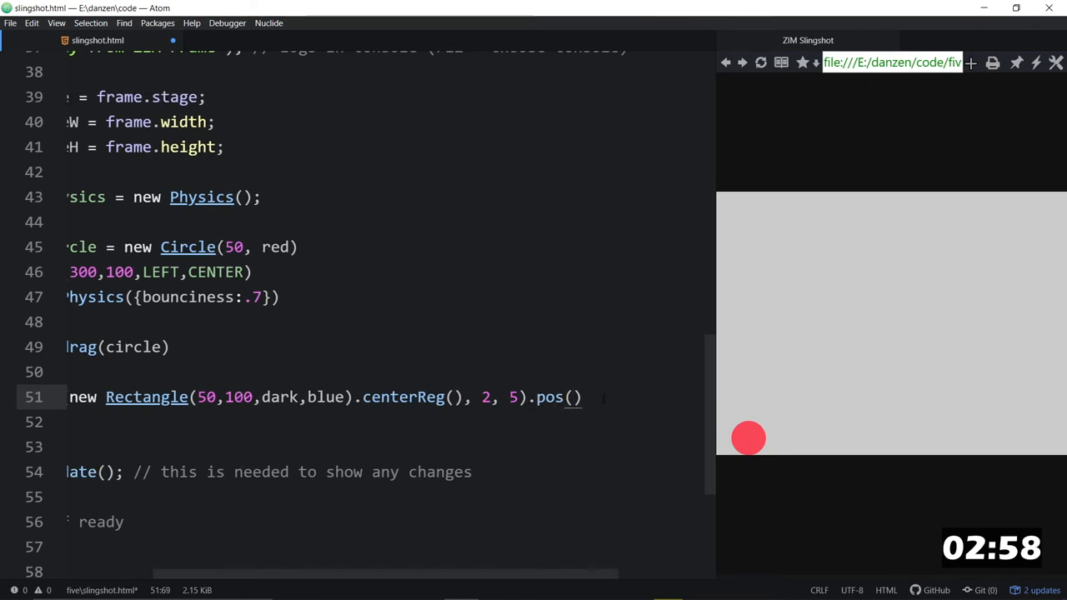
type("100,")
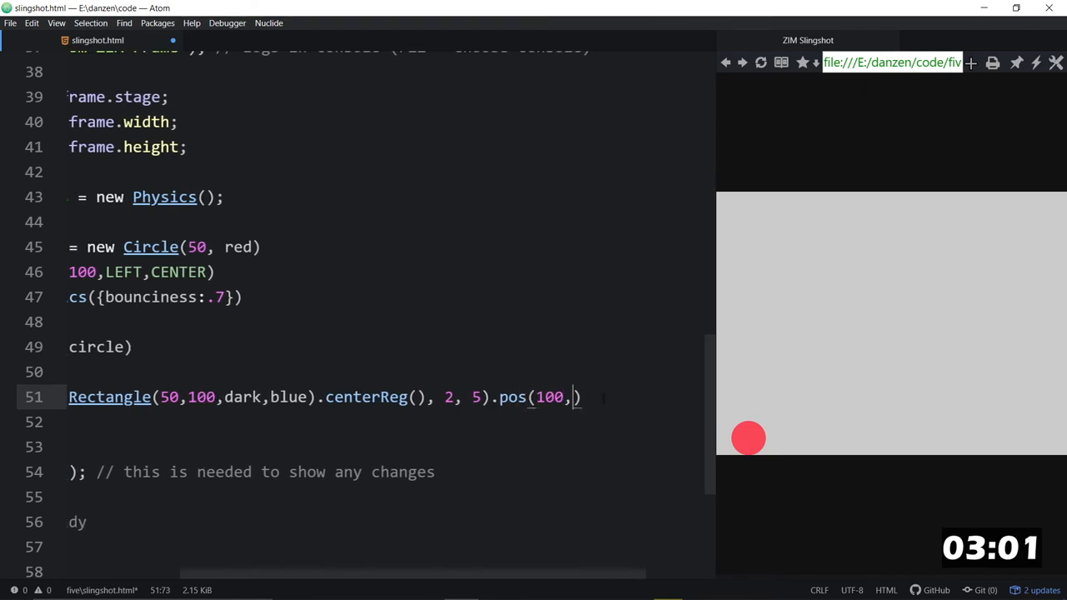
type("0")
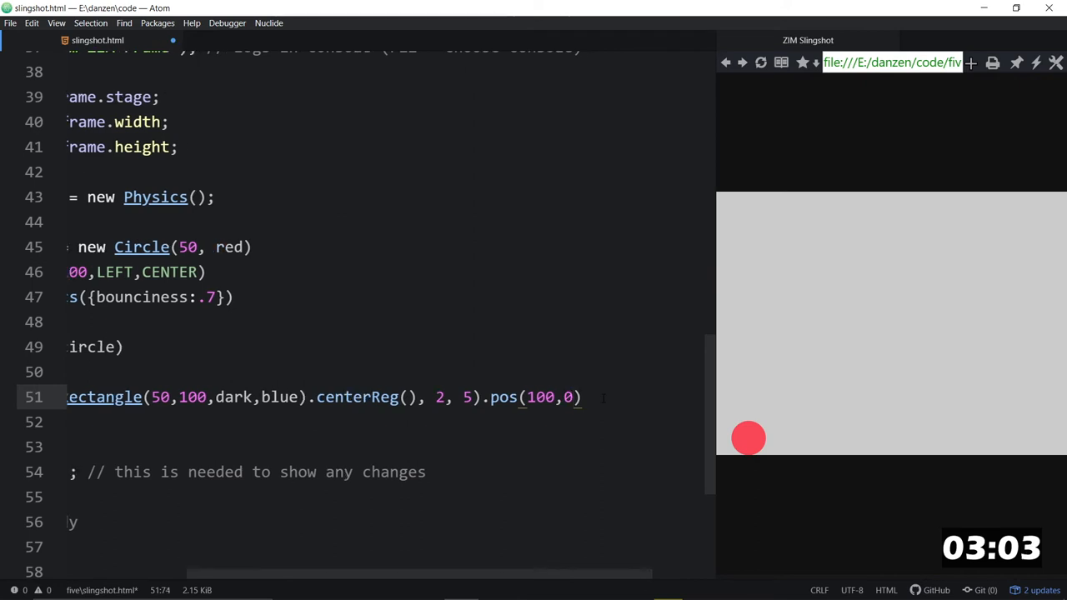
type("LEFT,")
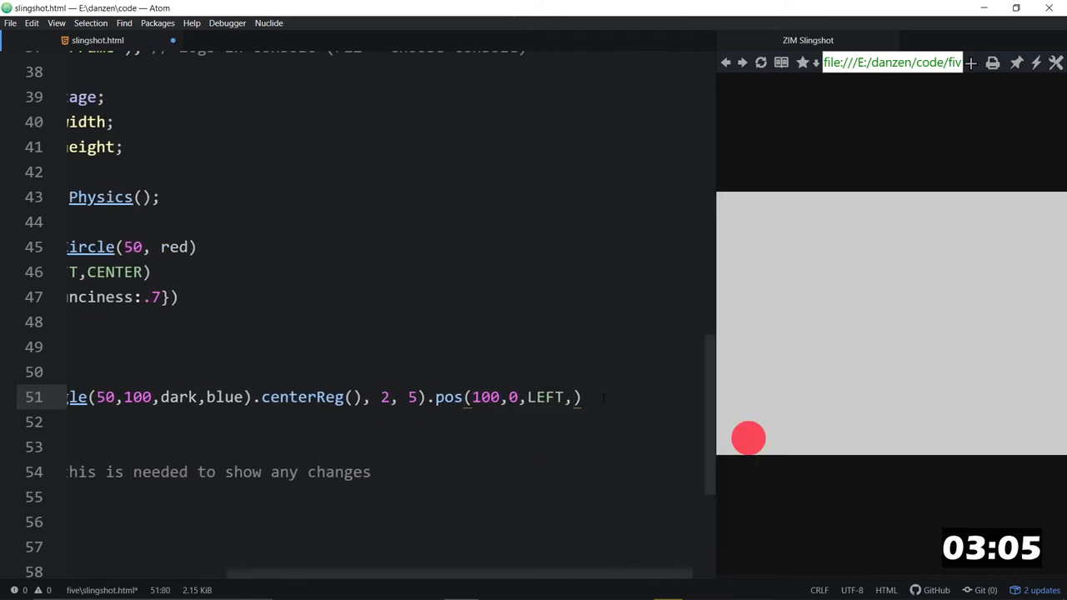
type("BOTTOM")
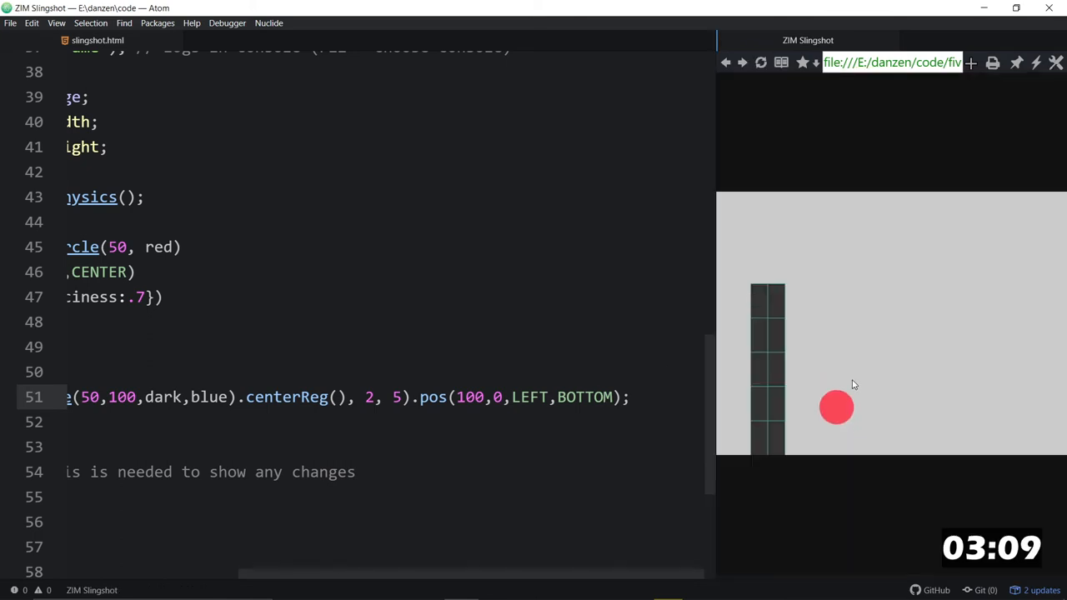
type("R")
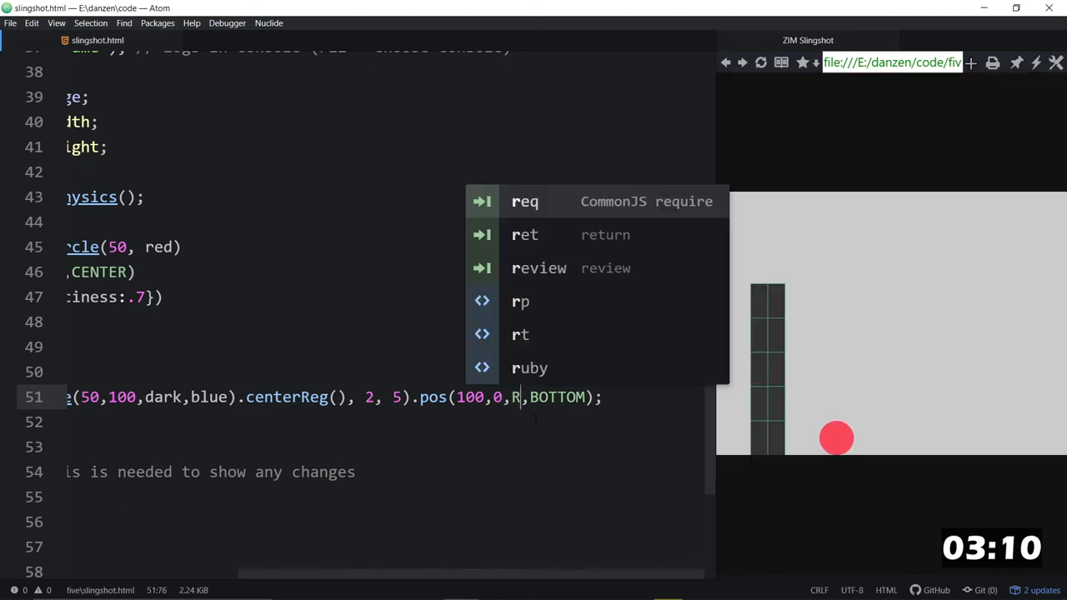
type("IGHT")
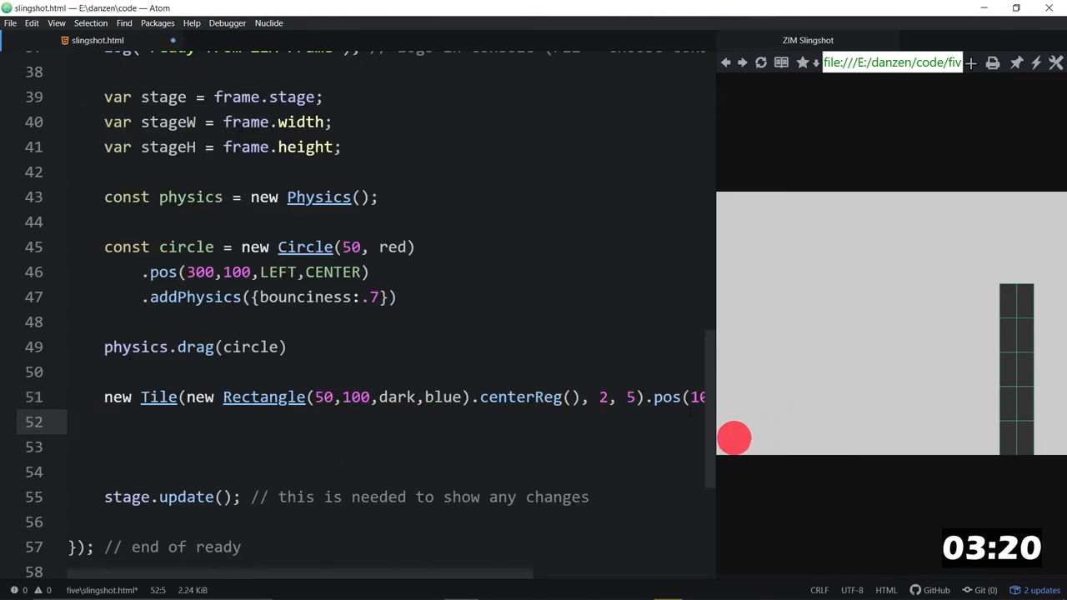
Store the tile as const tile and start tile.loop(tile=>{ }) below it
type("const tile =")
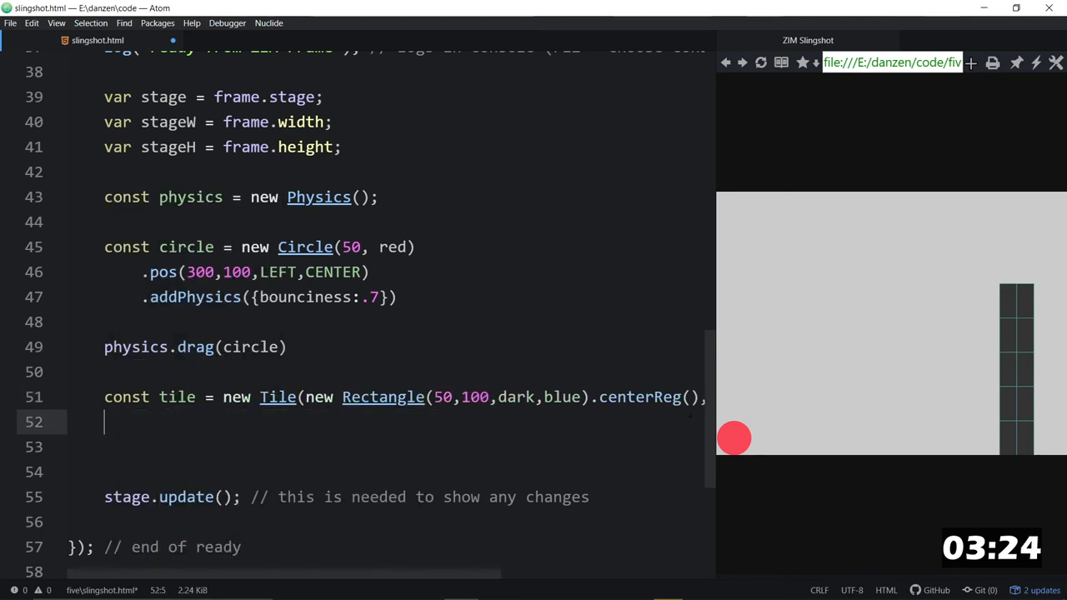
type("tile.lpp")
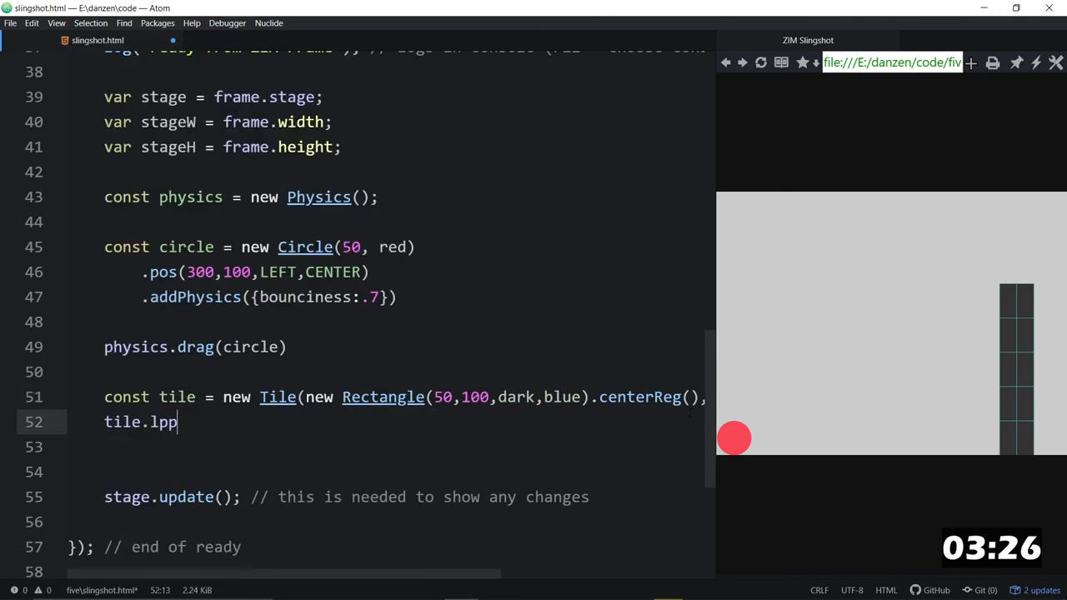
type("oop()")
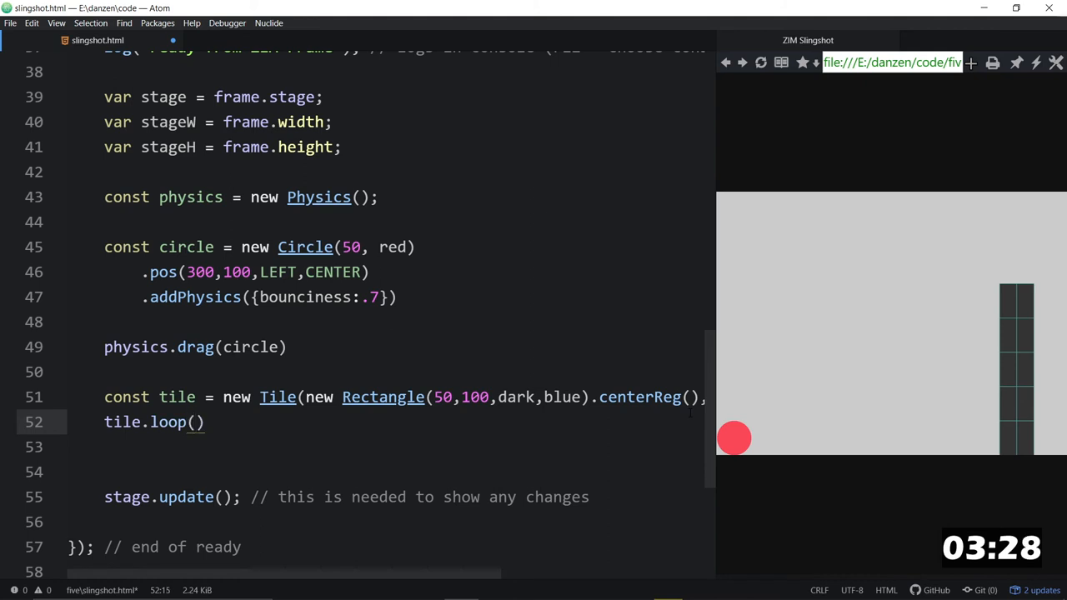
type("tile=>{")
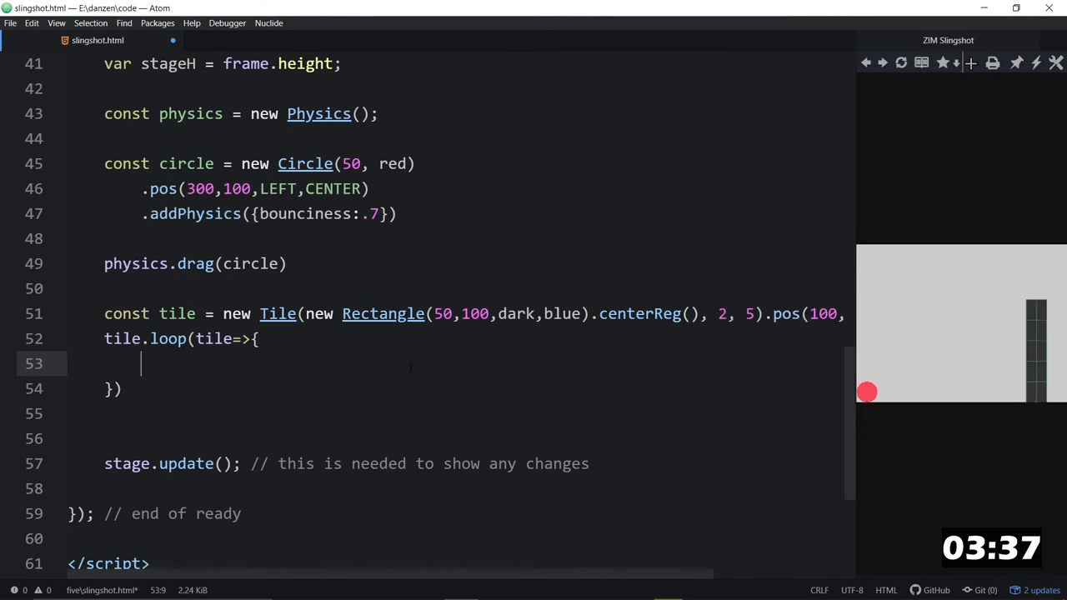
Call tile.addPhysics() inside the loop and pass true to loop backwards
type("tile")
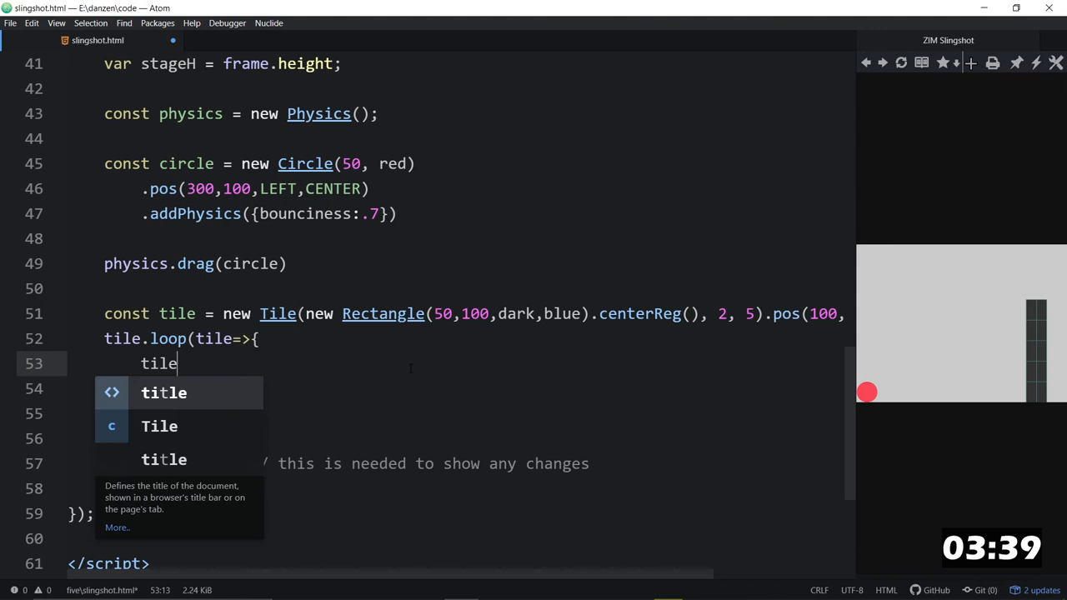
type(".addPh")
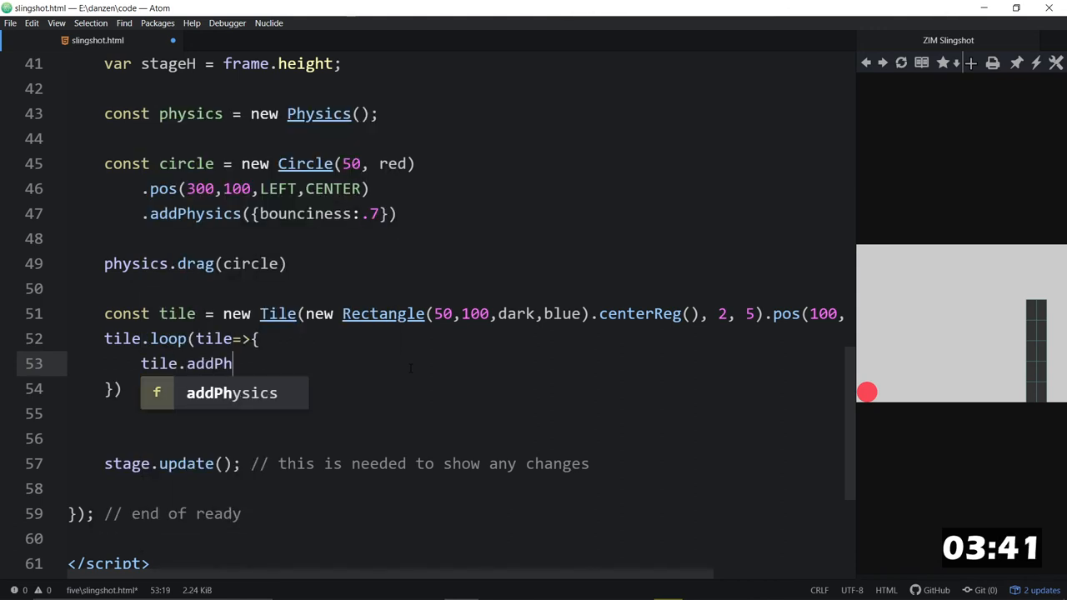
key("Tab")
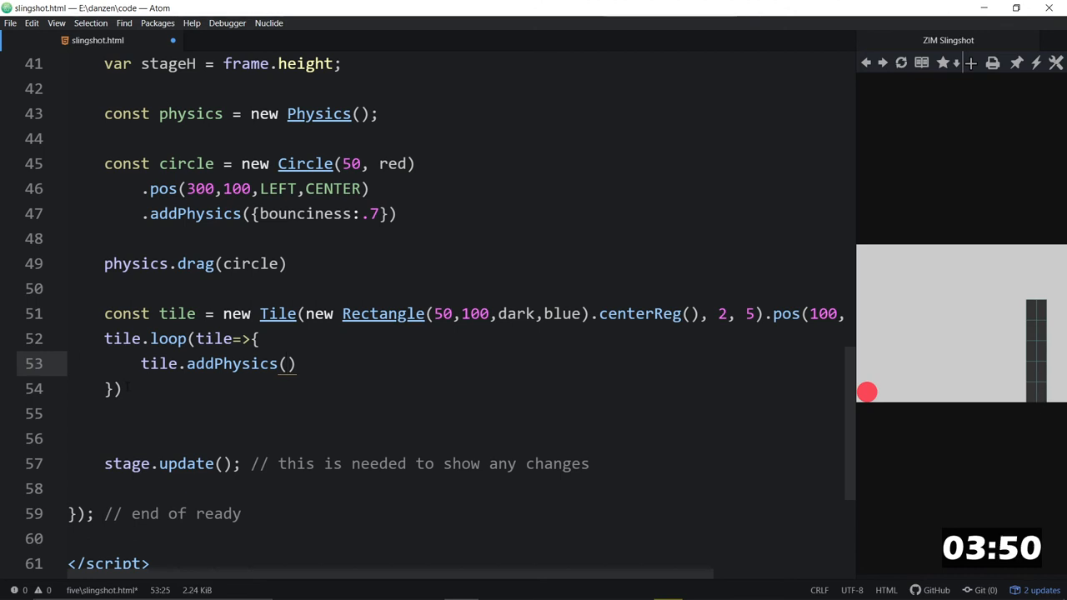
type(",")
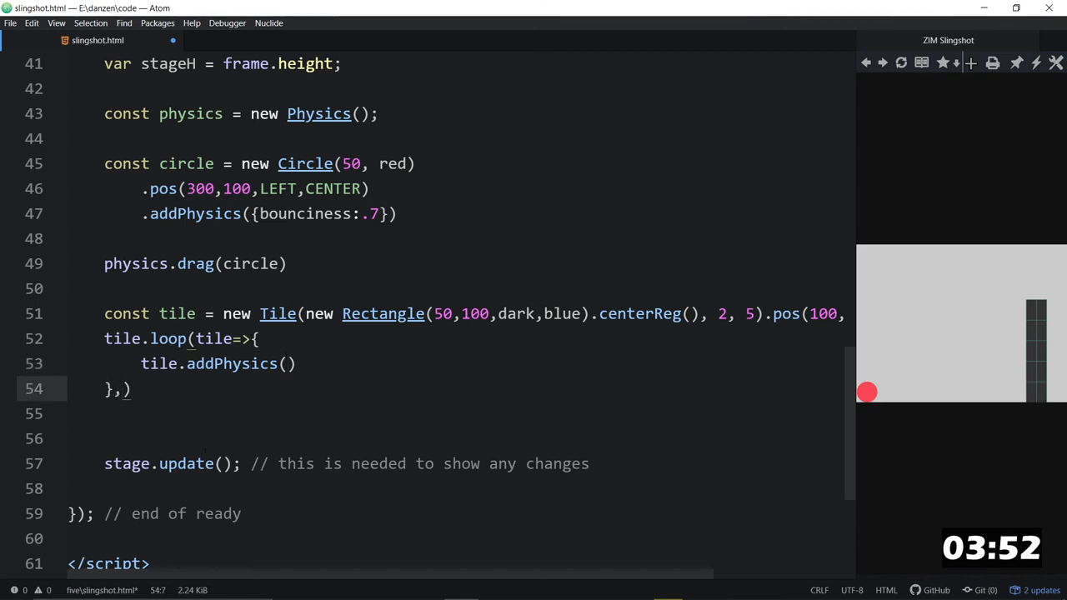
type("true")
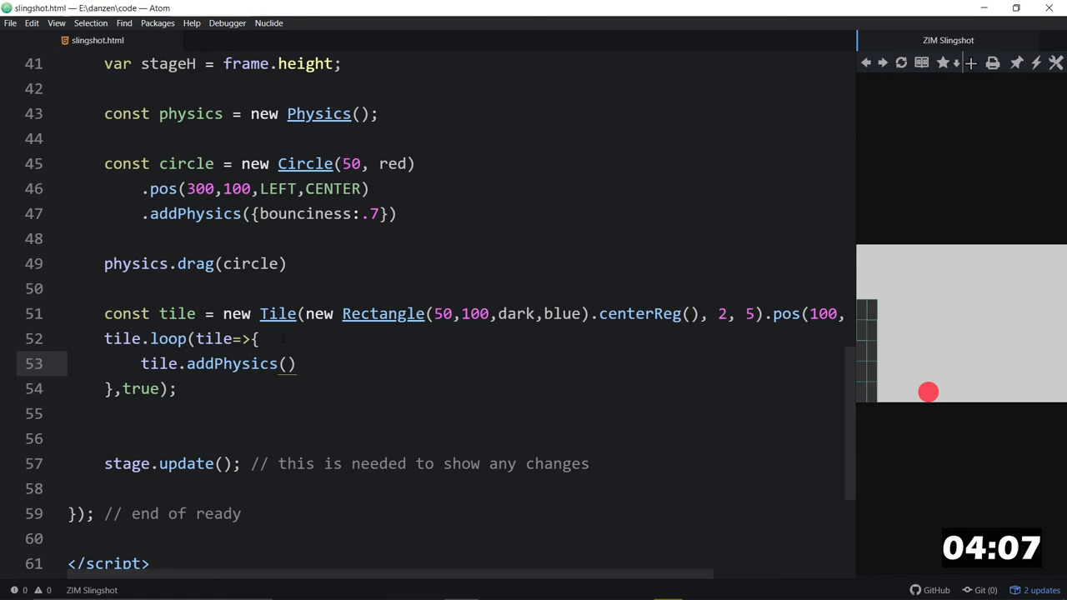
Chain tile.addTo(stage).addPhysics(); inside the loop as one statement
type("tile")
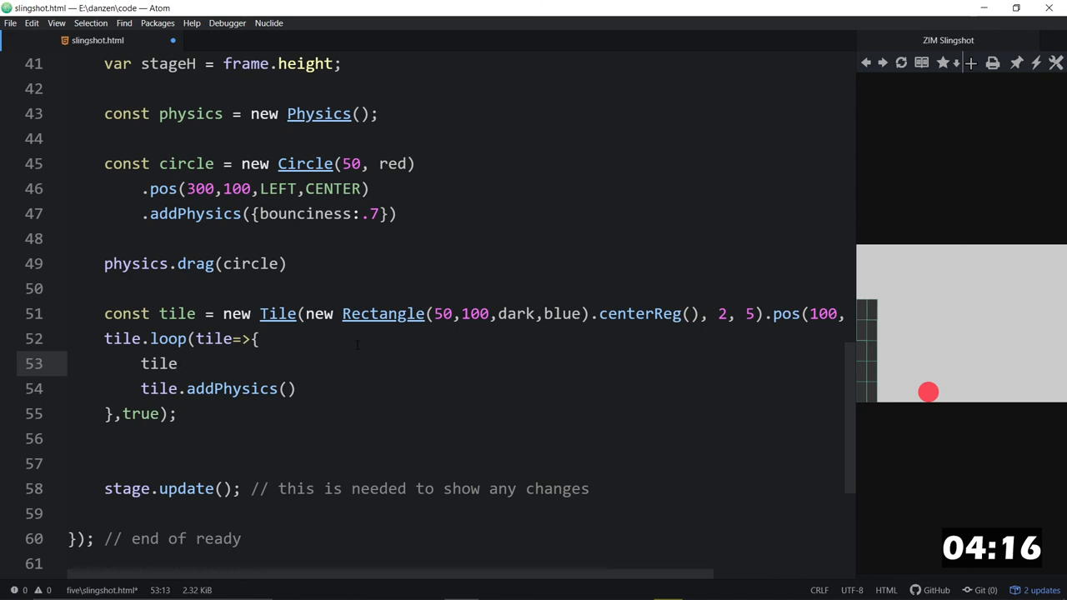
type(".addTo(stage")
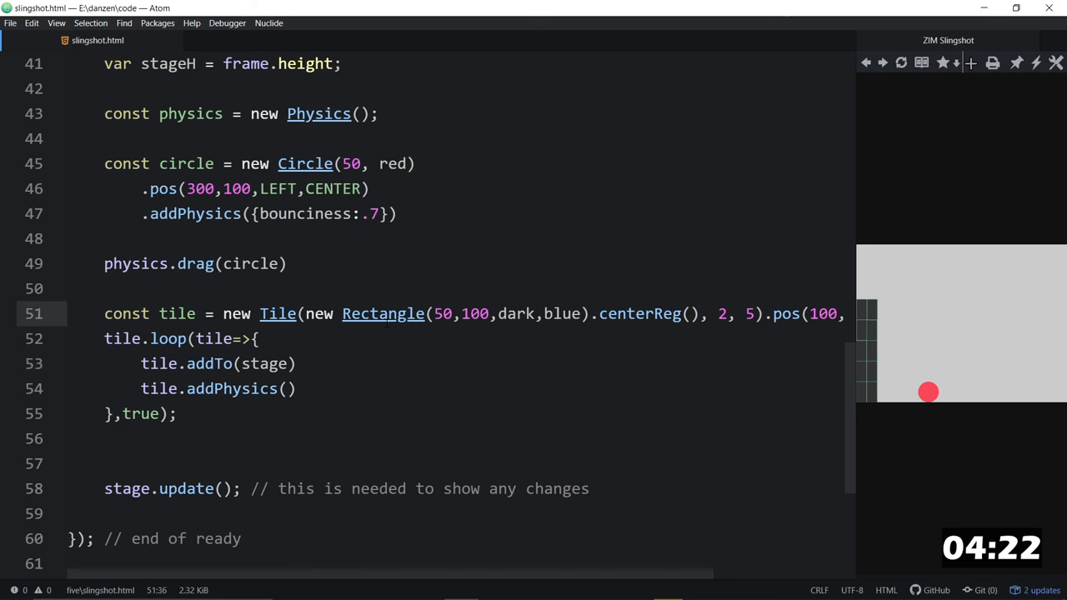
left_click(386, 313)
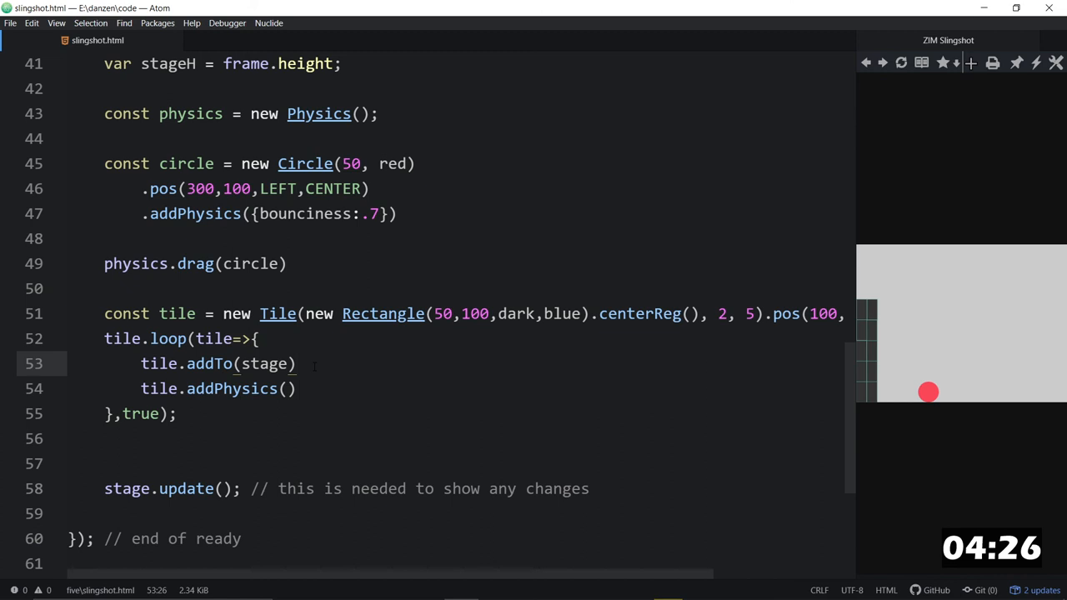
key("Delete")
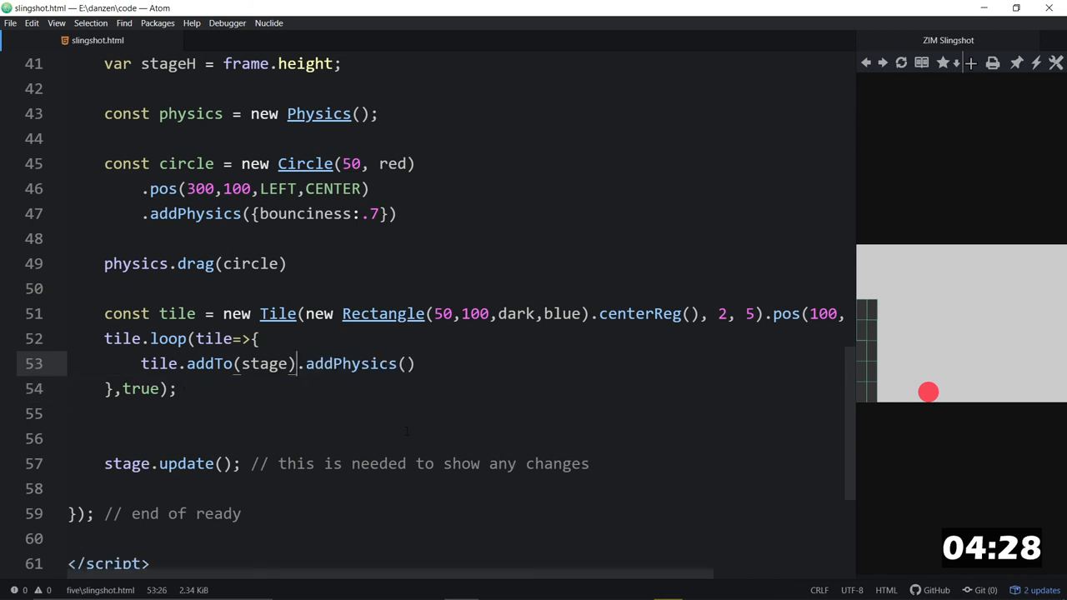
type(";")
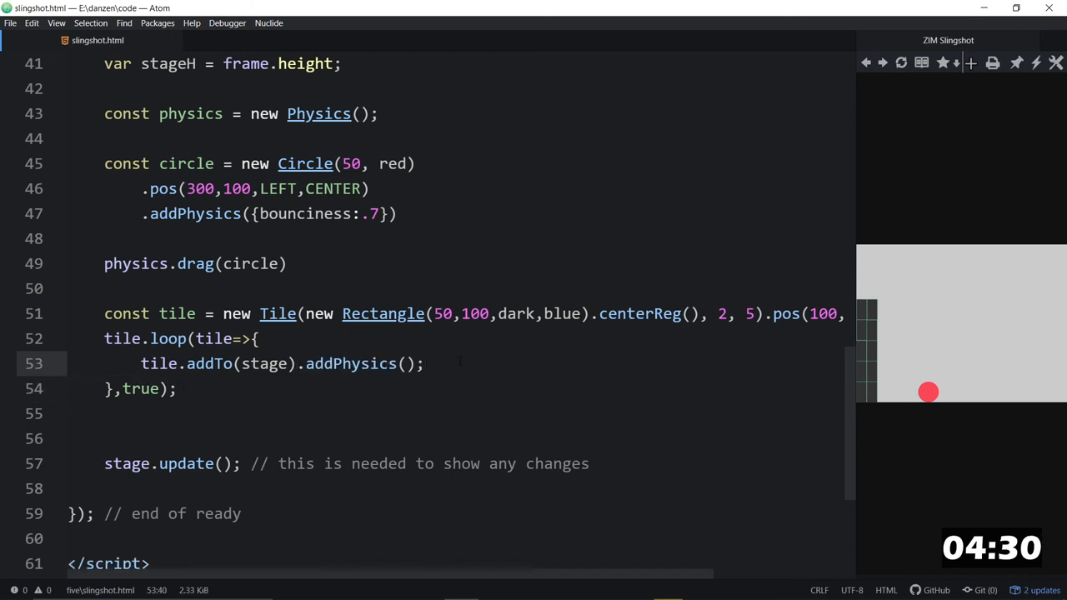